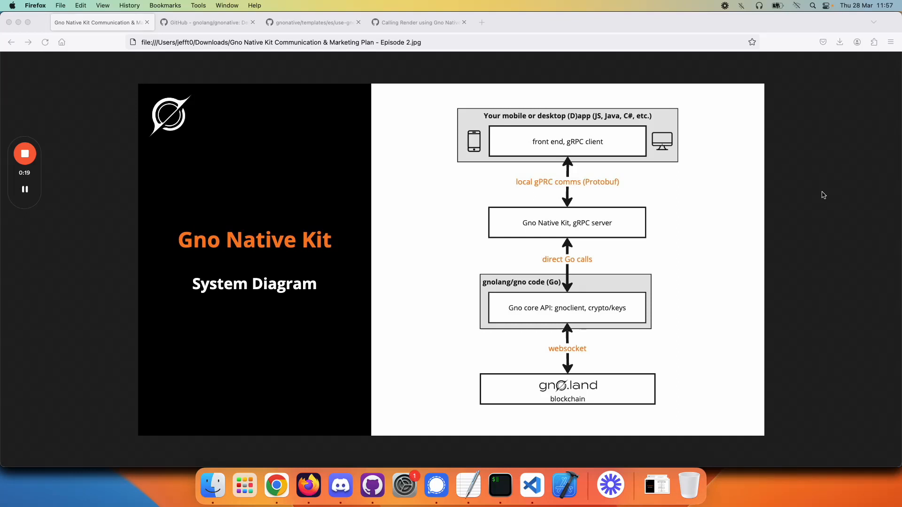
mouse_move(578, 298)
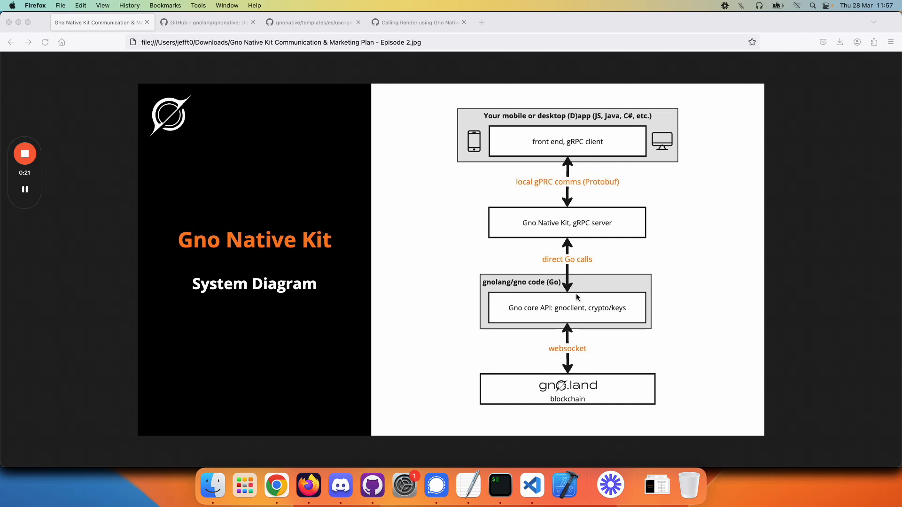
mouse_move(557, 183)
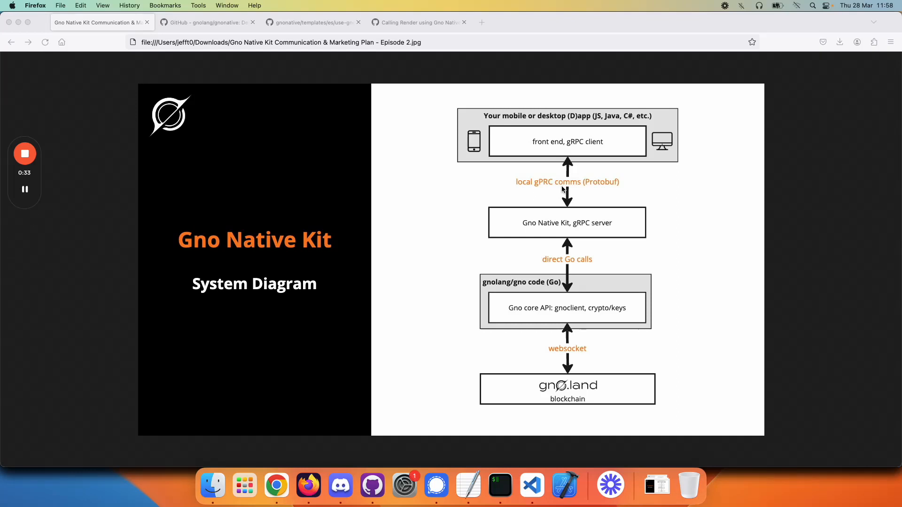
mouse_move(462, 201)
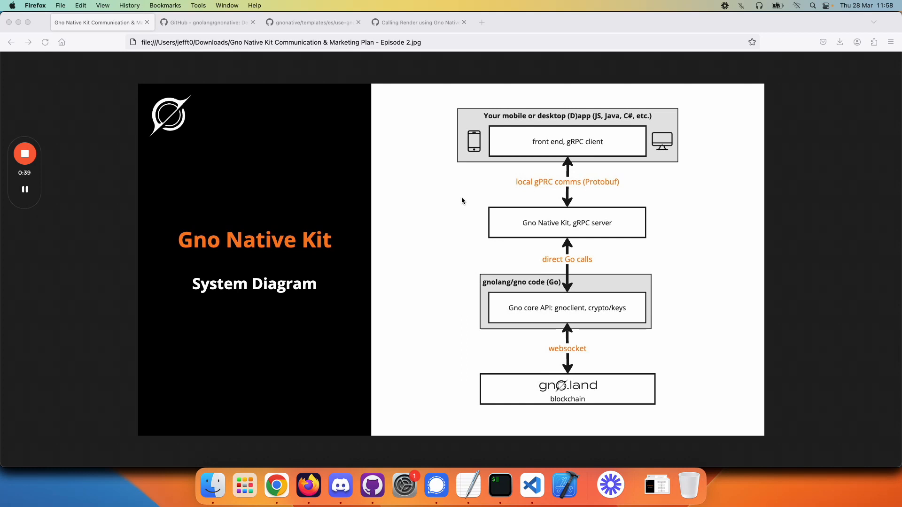
mouse_move(530, 311)
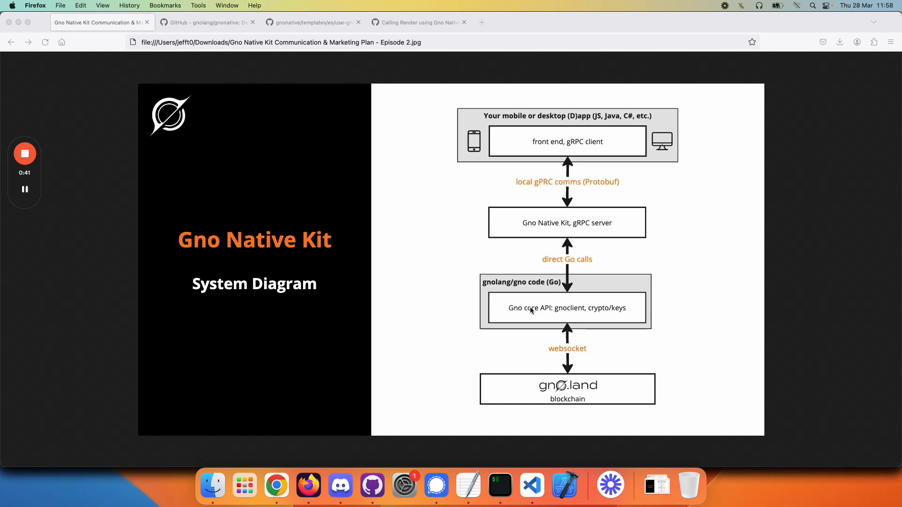
mouse_move(426, 237)
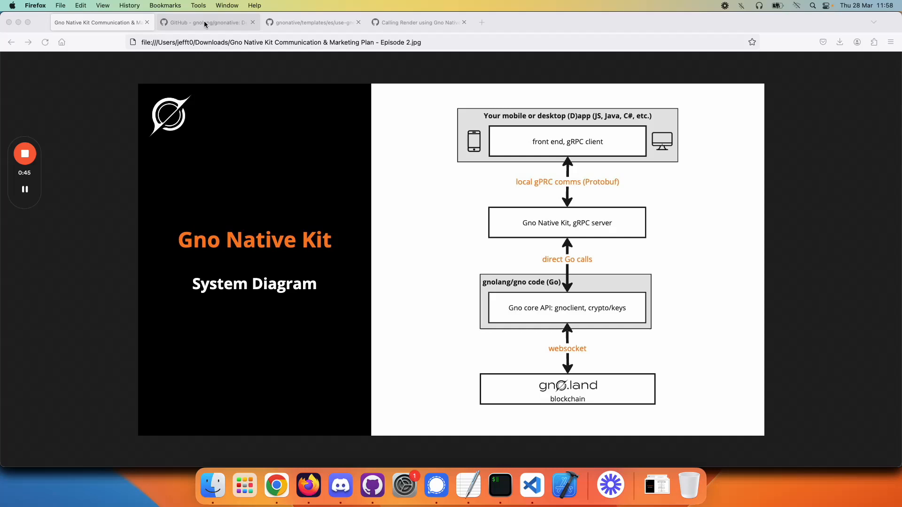
- Switch to the gnolang/gnonative repository tab showing the Gno Native Kit README
left_click(206, 22)
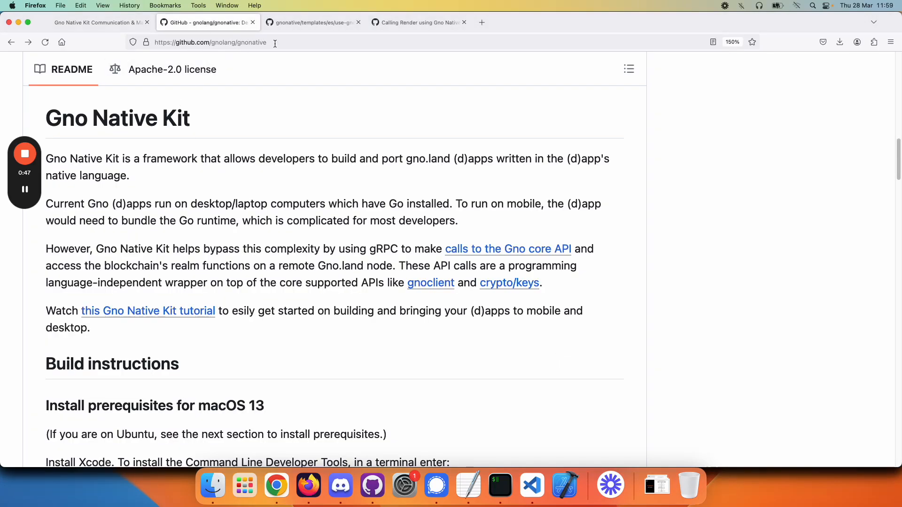
mouse_move(190, 144)
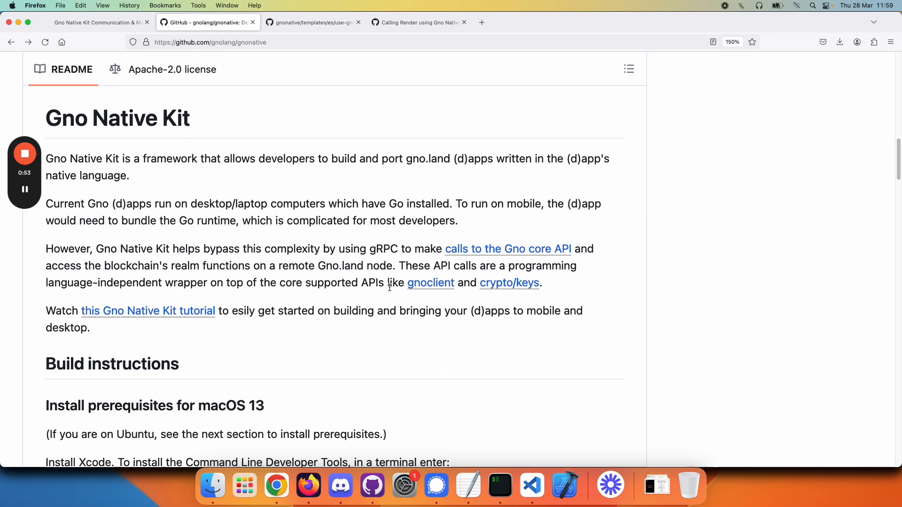
mouse_move(430, 283)
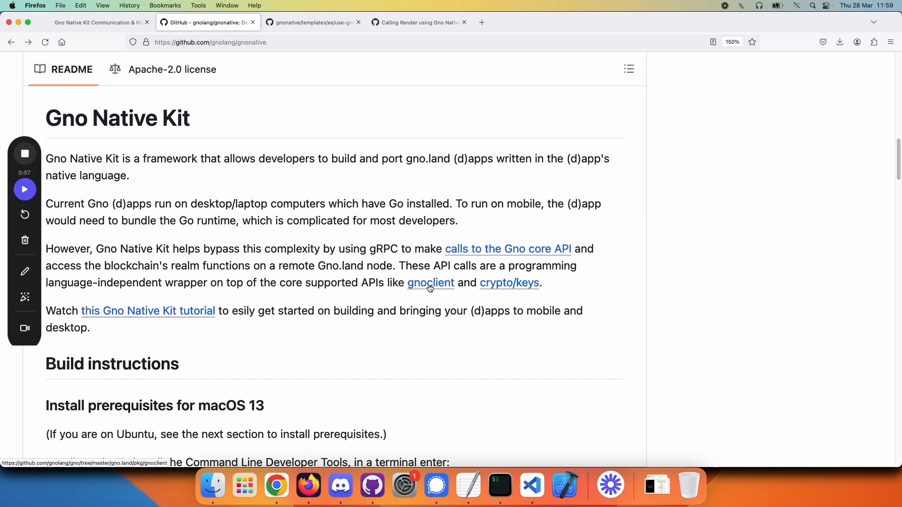
- Follow the README's gnoclient link to the gno.land/pkg/gnoclient folder in gnolang/gno
left_click(24, 188)
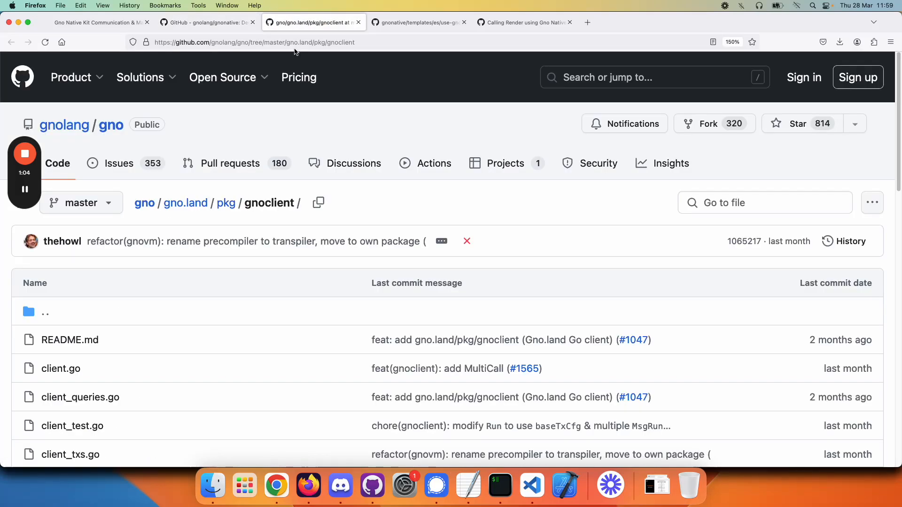
mouse_move(64, 125)
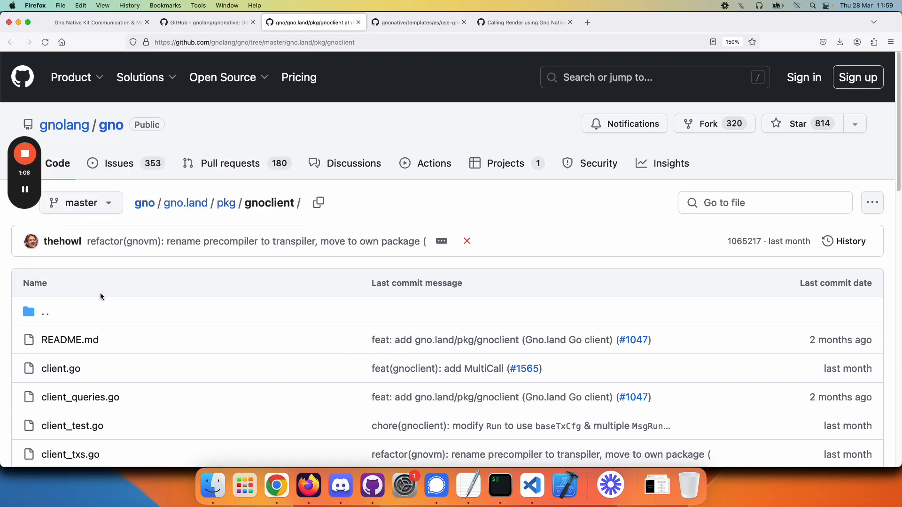
mouse_move(284, 203)
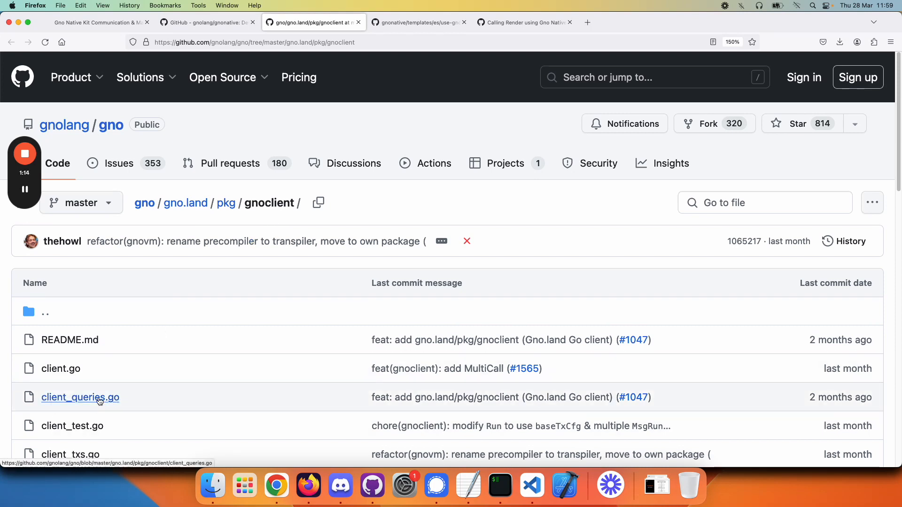
- View client_queries.go and search 'render' to locate the Render function definition
left_click(80, 397)
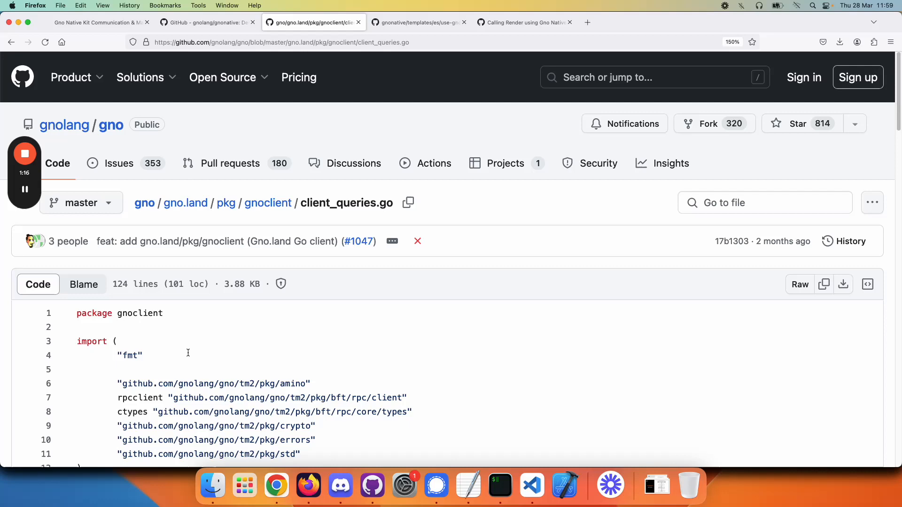
scroll("down", 3)
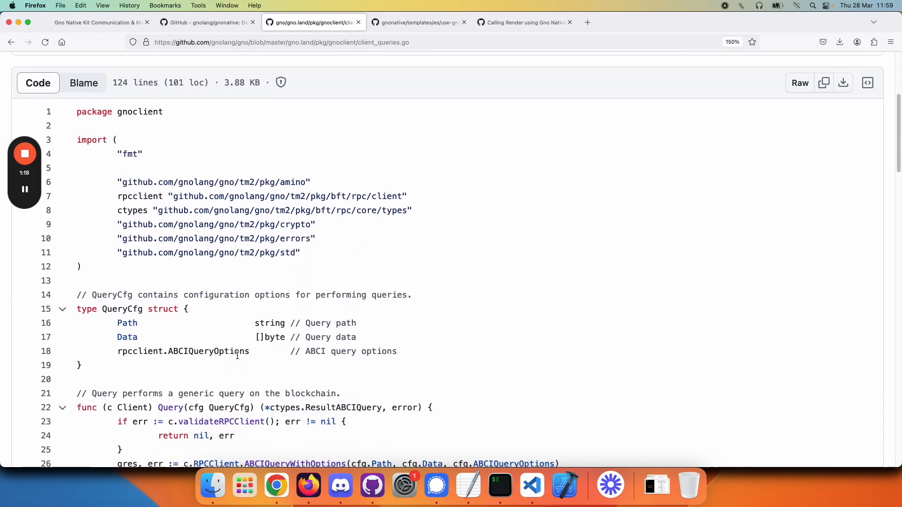
scroll("down", 3)
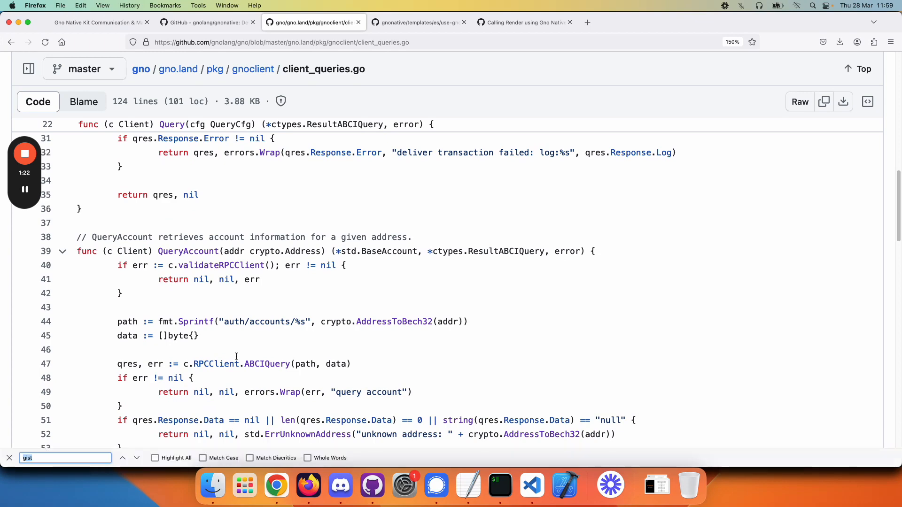
type("render")
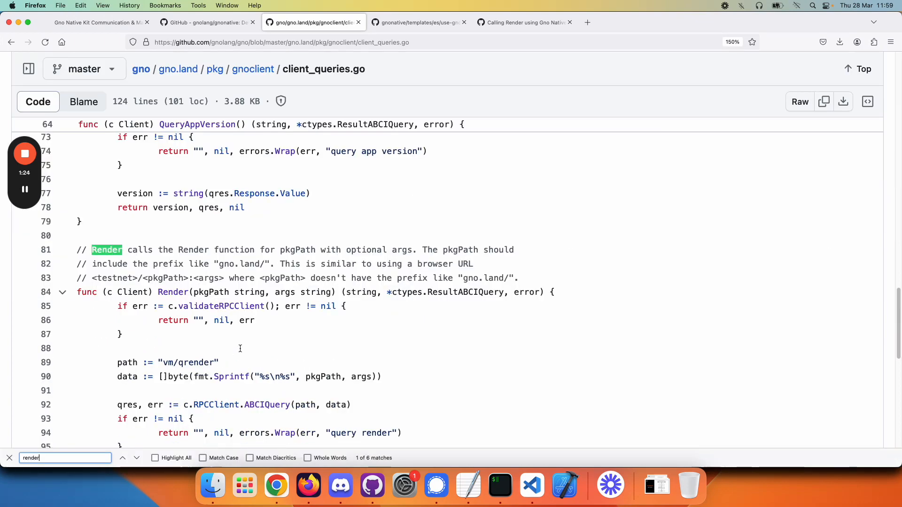
scroll("down", 3)
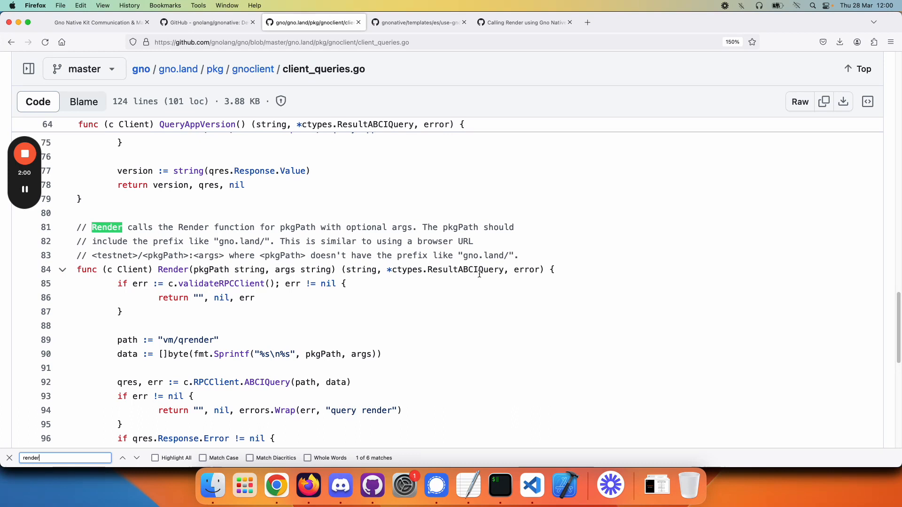
mouse_move(471, 270)
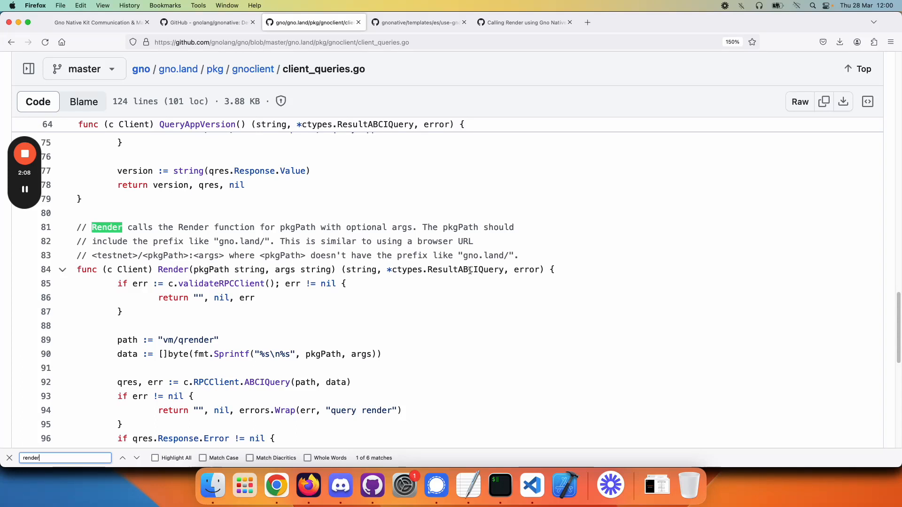
- Return to the system diagram JPG showing gnoclient inside the Gno core API layer
left_click(92, 22)
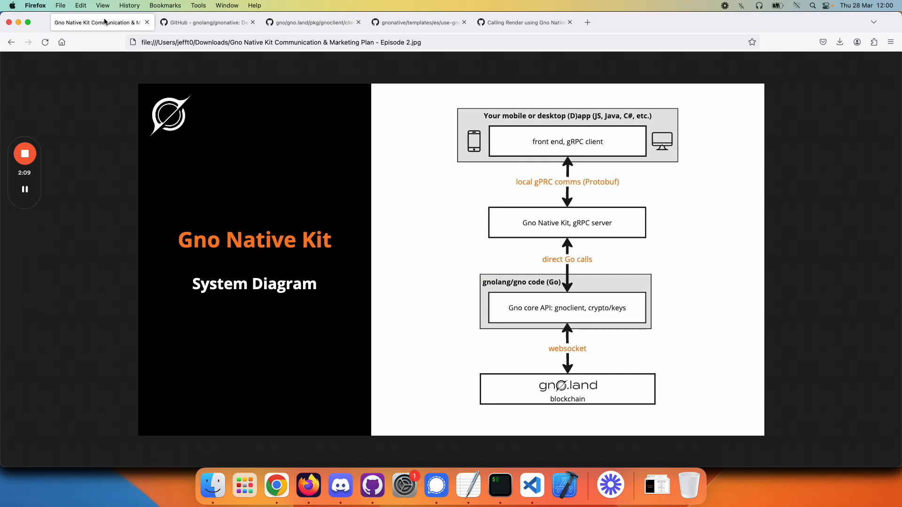
mouse_move(255, 85)
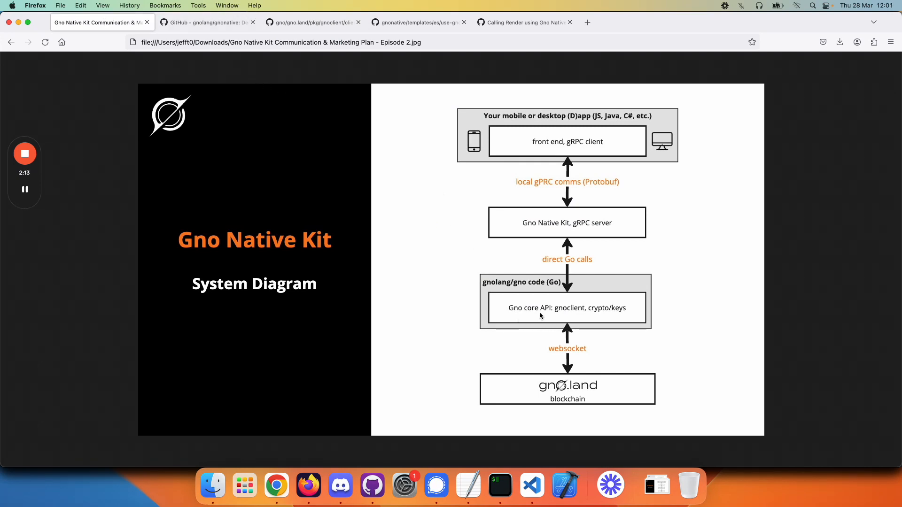
mouse_move(576, 311)
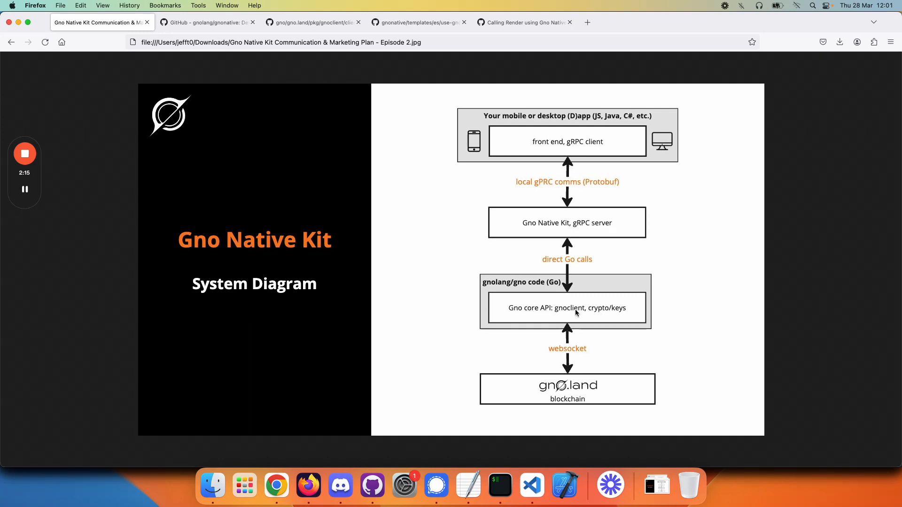
mouse_move(552, 200)
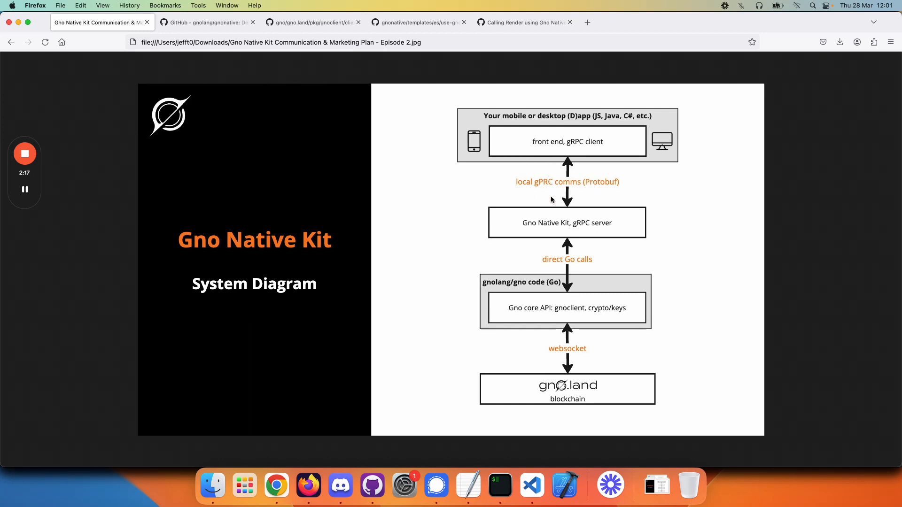
mouse_move(590, 273)
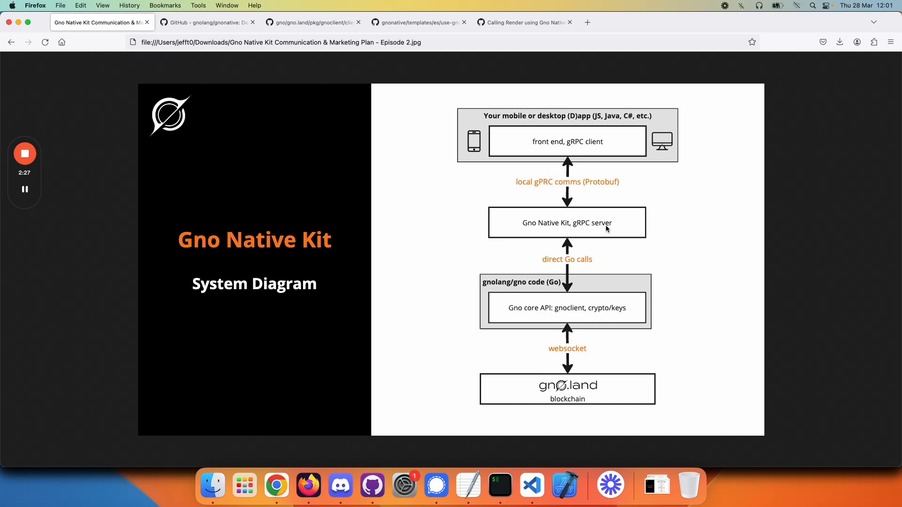
mouse_move(567, 232)
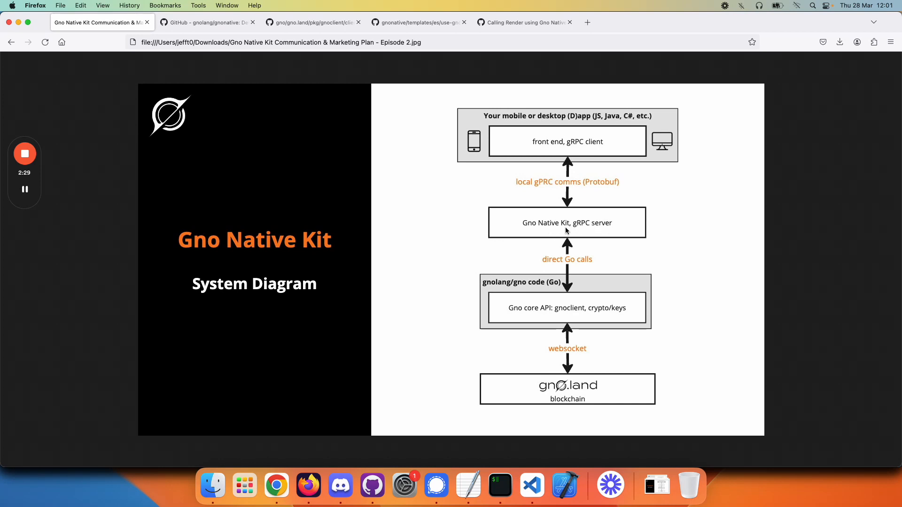
mouse_move(574, 230)
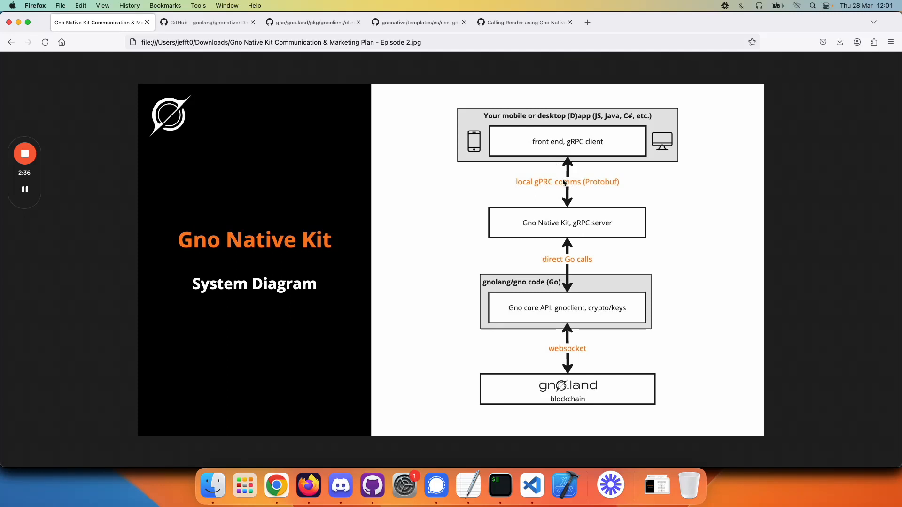
mouse_move(569, 163)
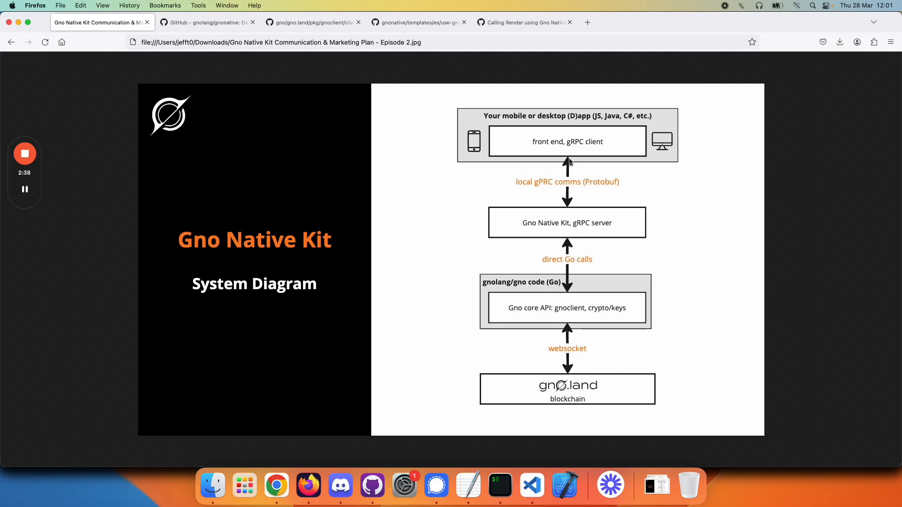
mouse_move(563, 185)
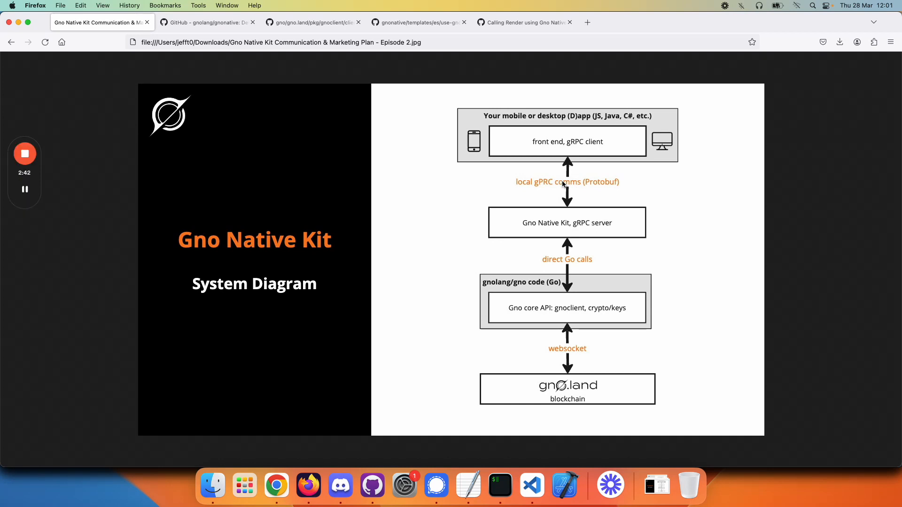
mouse_move(598, 149)
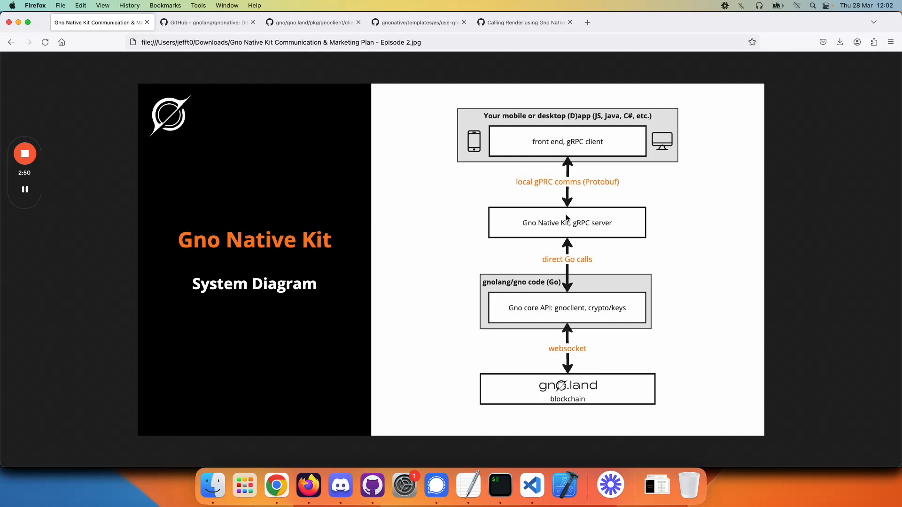
mouse_move(562, 312)
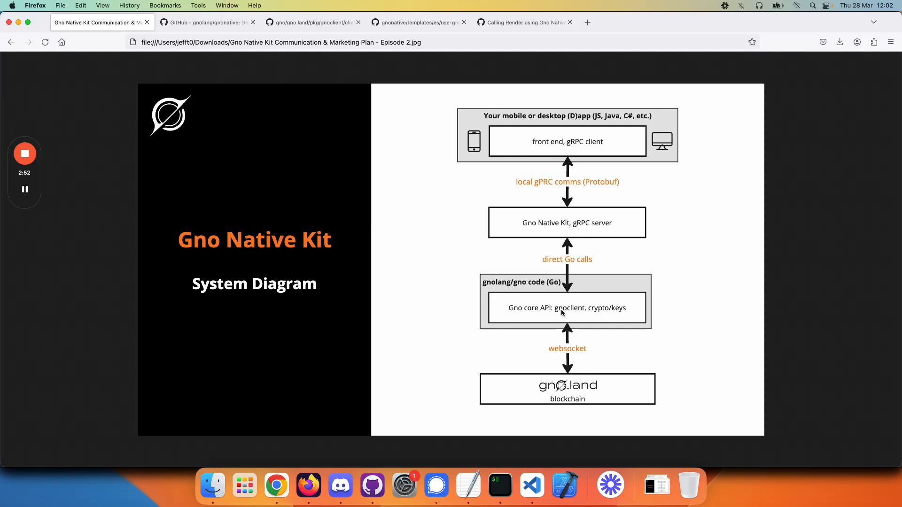
mouse_move(581, 309)
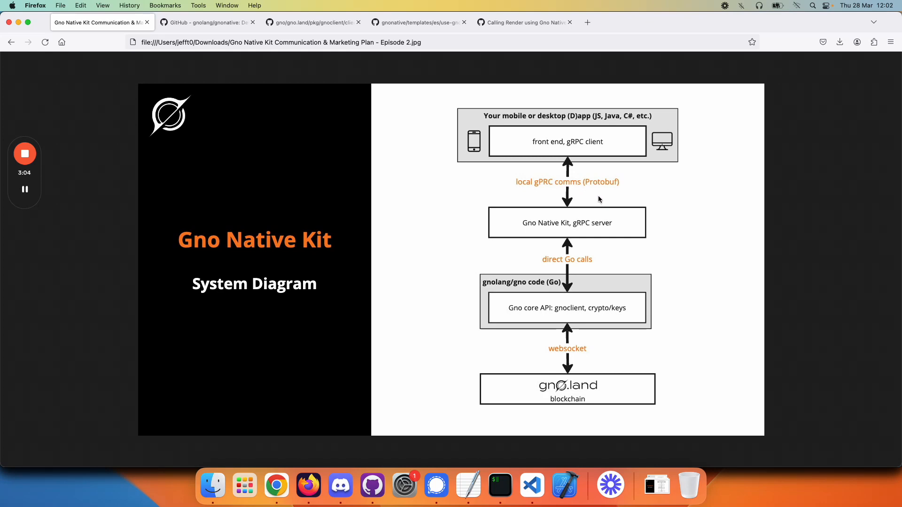
- Back on the gnonative README, follow the 'calls to the Gno core API' link to Buf Schema Registry
left_click(207, 22)
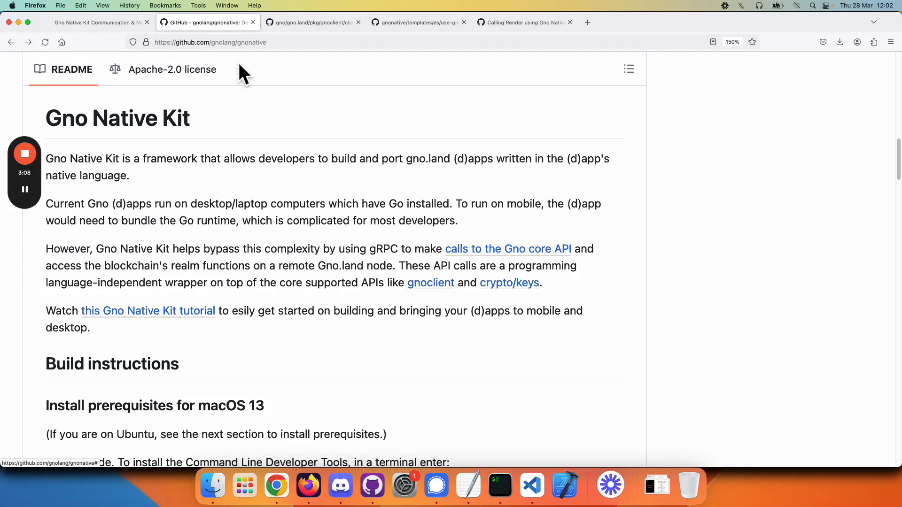
mouse_move(277, 94)
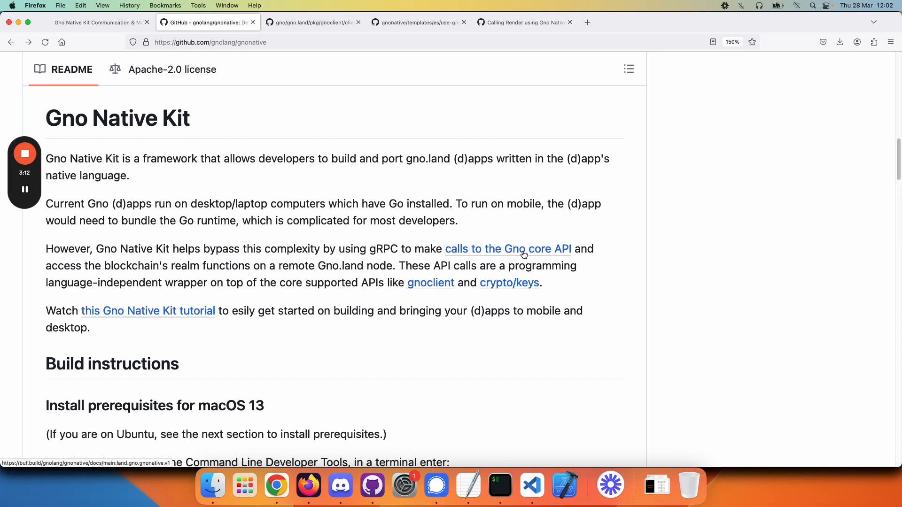
mouse_move(545, 253)
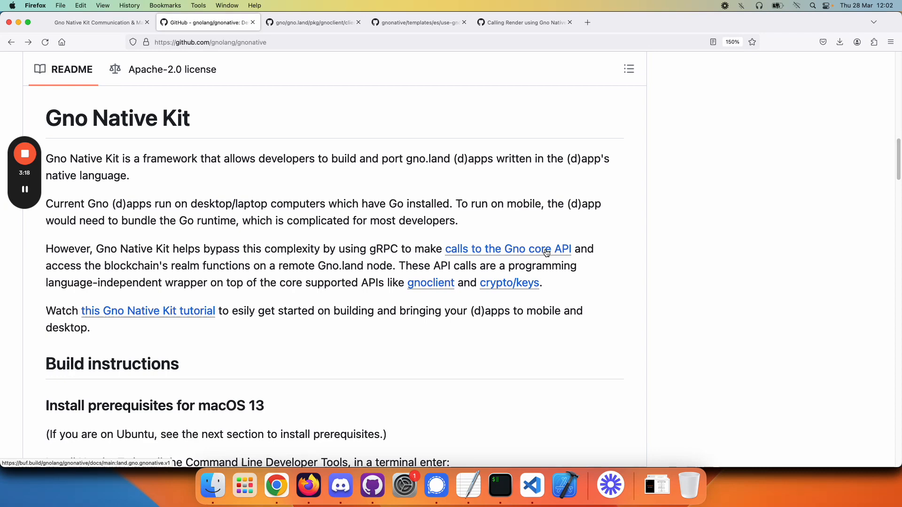
left_click(507, 248)
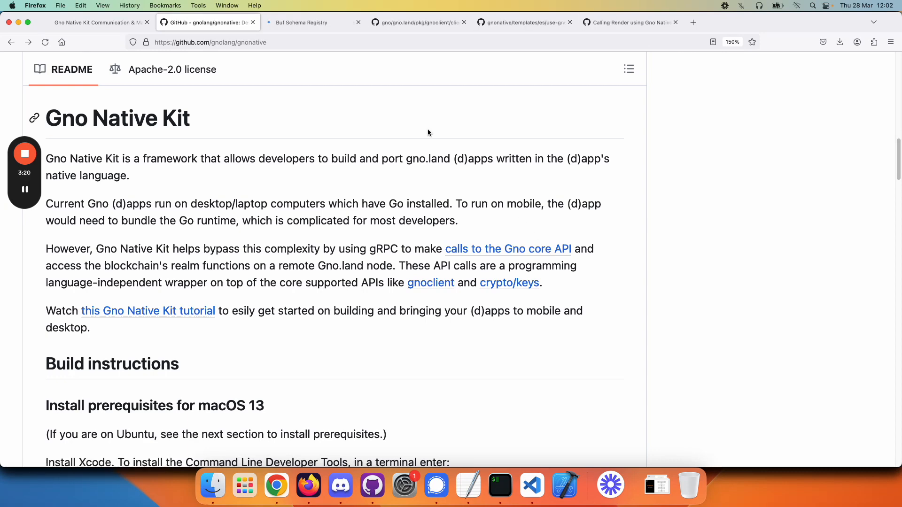
- Show the land.gno.gnonative.v1 docs and scroll the GnoNativeService RPC list down to Render
left_click(314, 23)
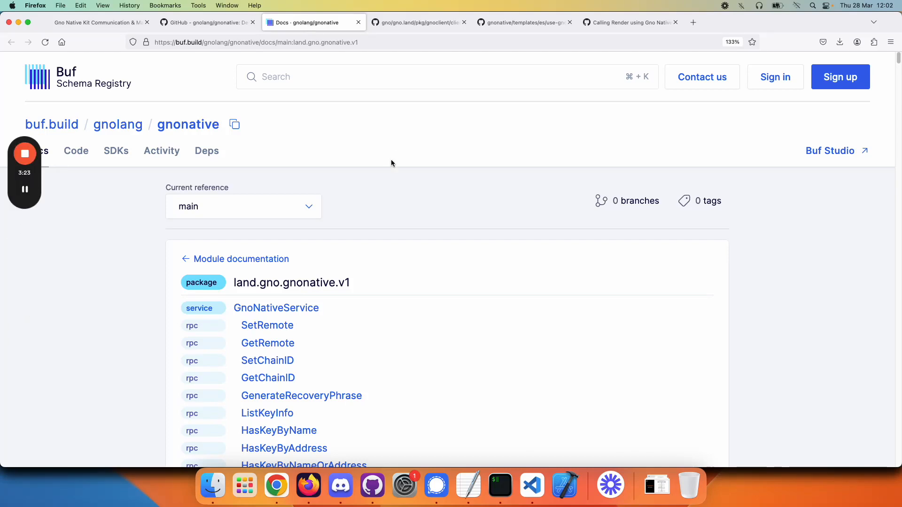
scroll("down", 3)
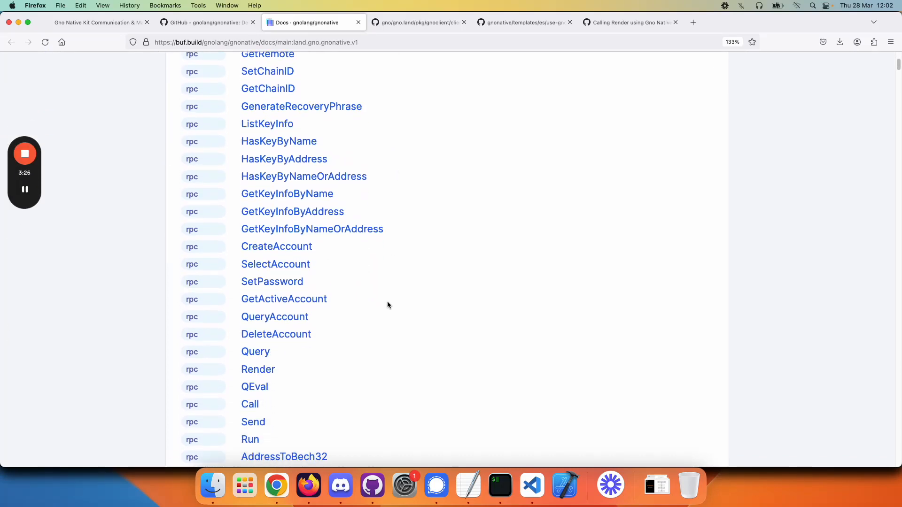
mouse_move(257, 370)
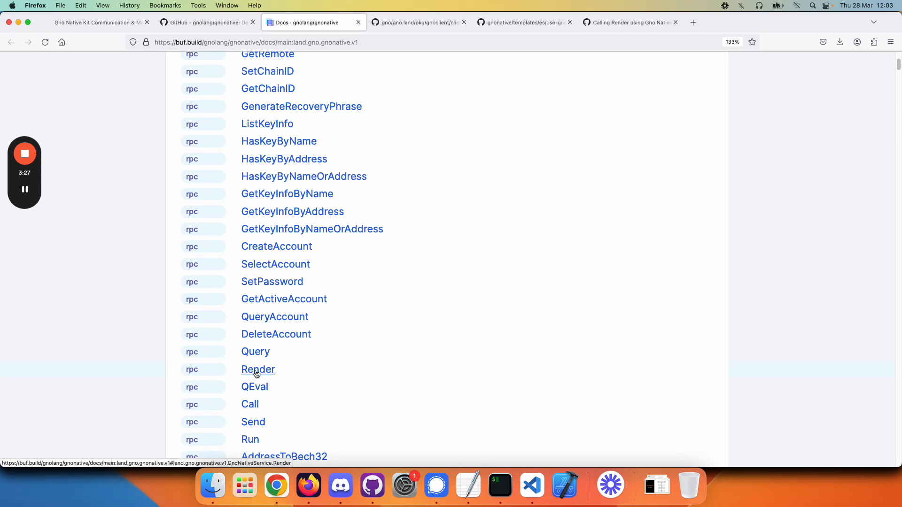
- Jump to the Render RPC section with RenderRequest package_path and args fields and RenderResponse
left_click(257, 370)
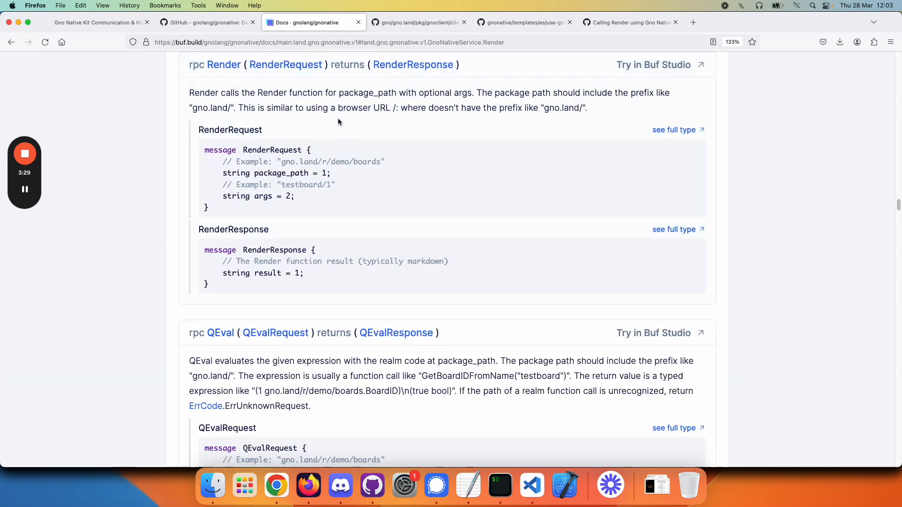
mouse_move(255, 150)
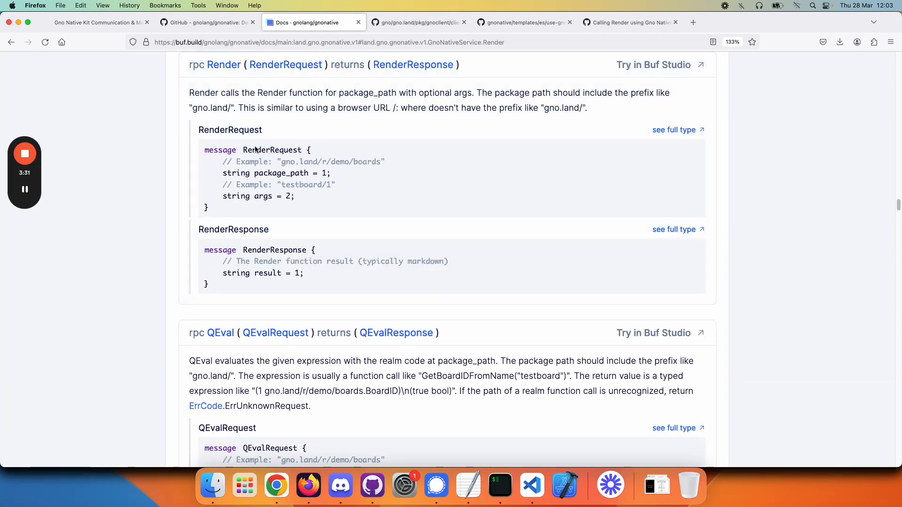
mouse_move(338, 196)
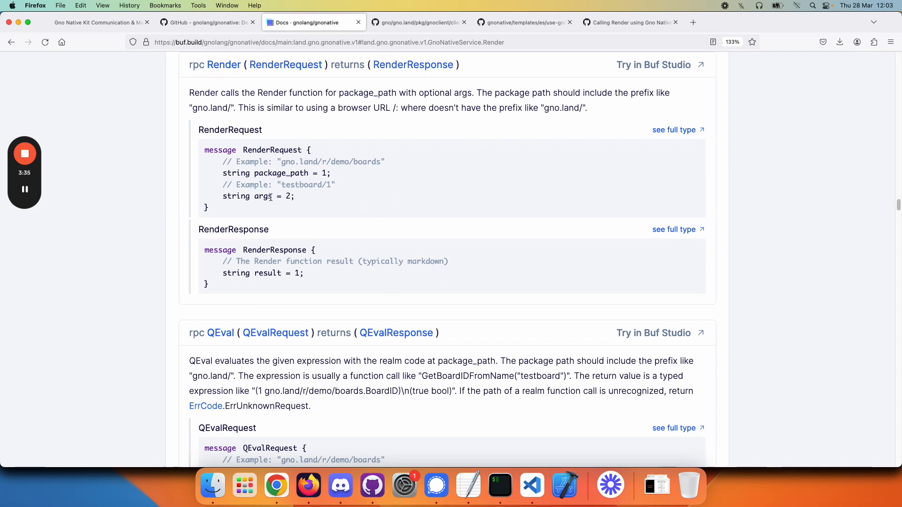
mouse_move(261, 156)
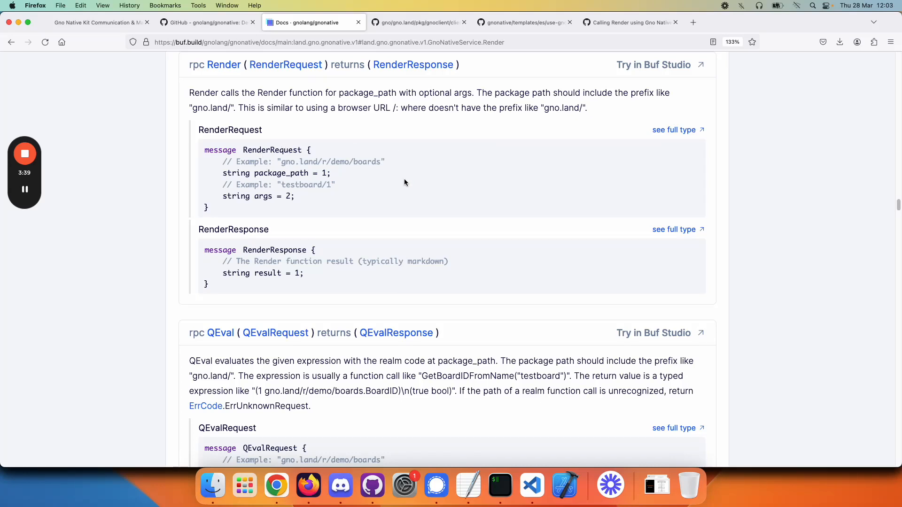
mouse_move(324, 250)
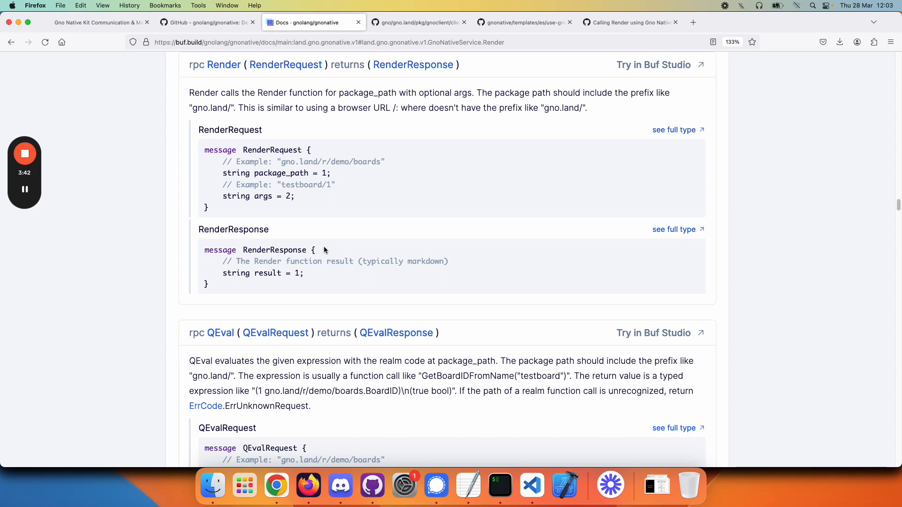
mouse_move(422, 68)
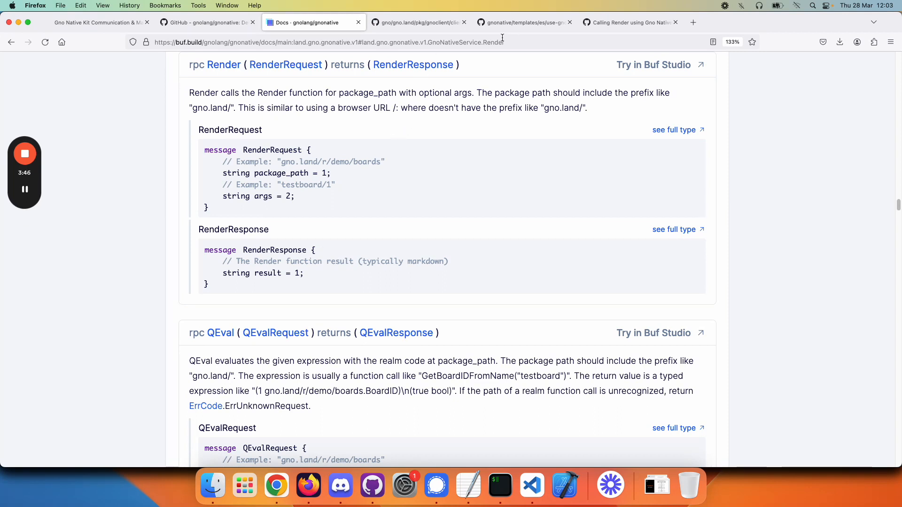
- Compare the use-gno.ts render wrapper with the system diagram and the Render request/response docs
left_click(524, 23)
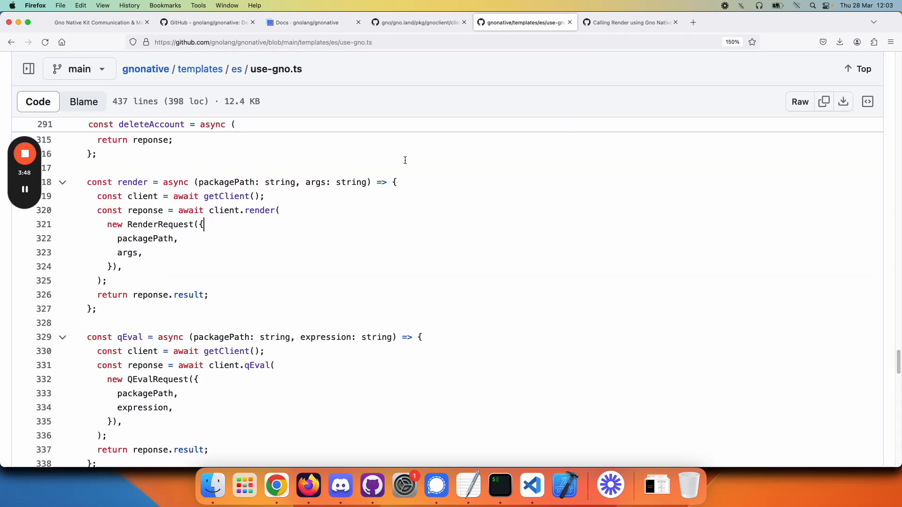
mouse_move(187, 175)
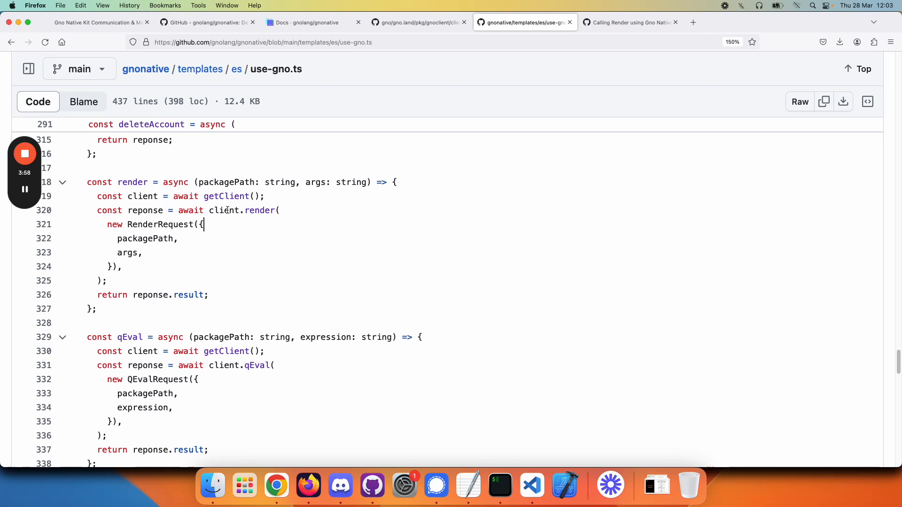
left_click(95, 23)
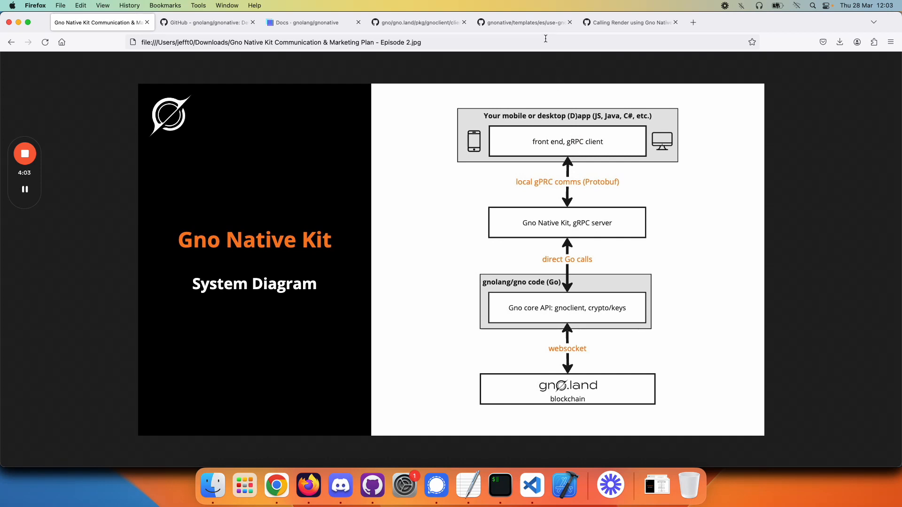
left_click(523, 22)
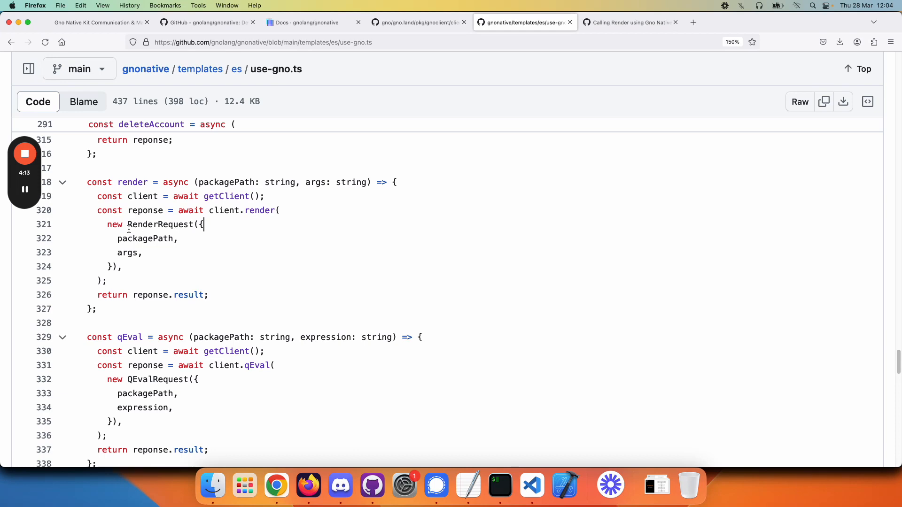
left_click(305, 23)
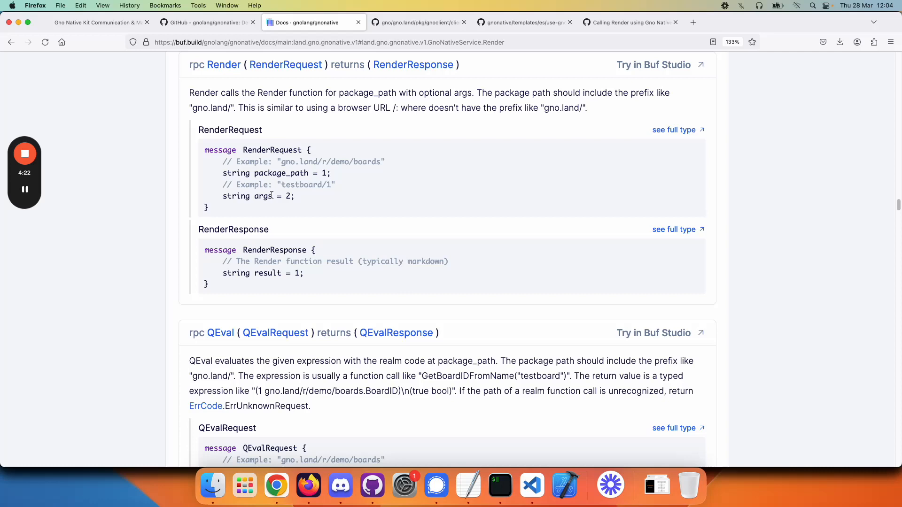
mouse_move(465, 143)
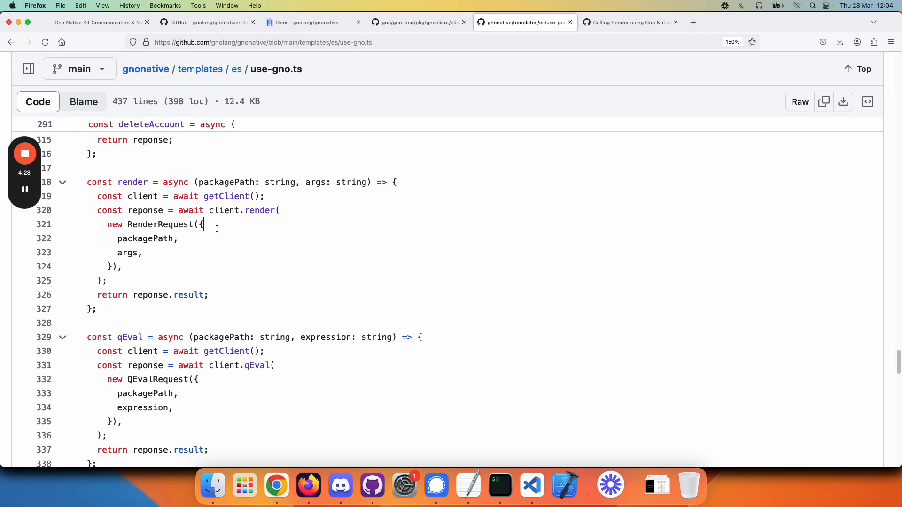
mouse_move(157, 227)
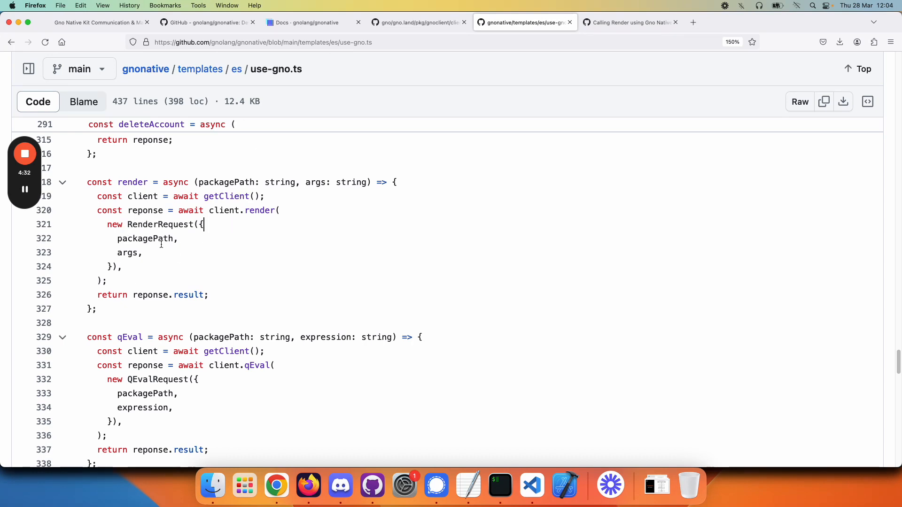
mouse_move(162, 306)
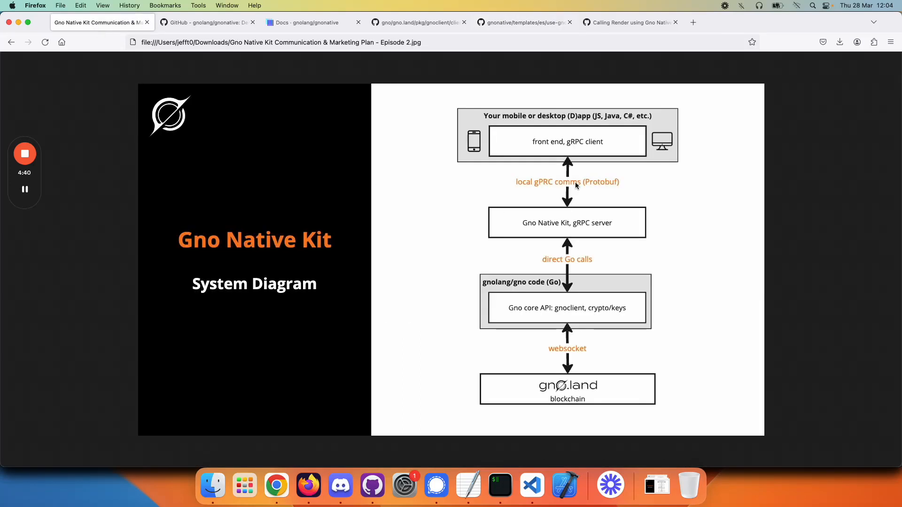
mouse_move(593, 225)
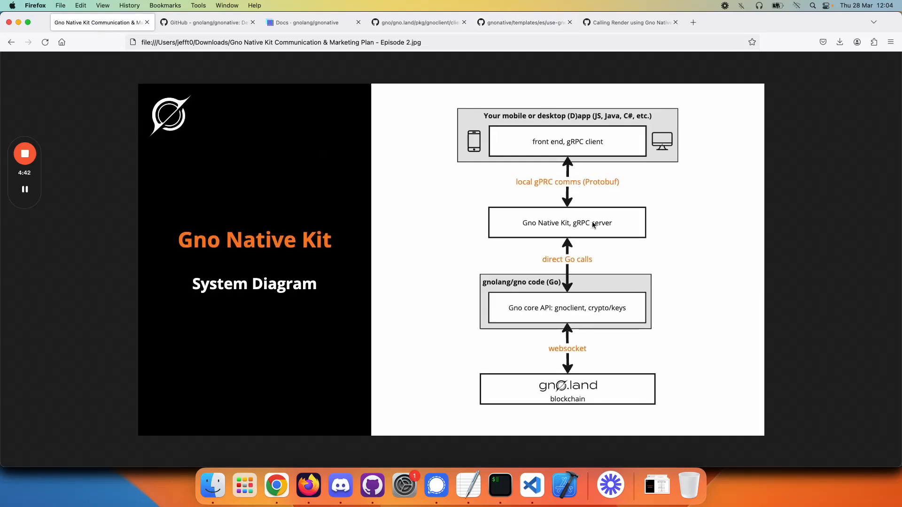
mouse_move(561, 206)
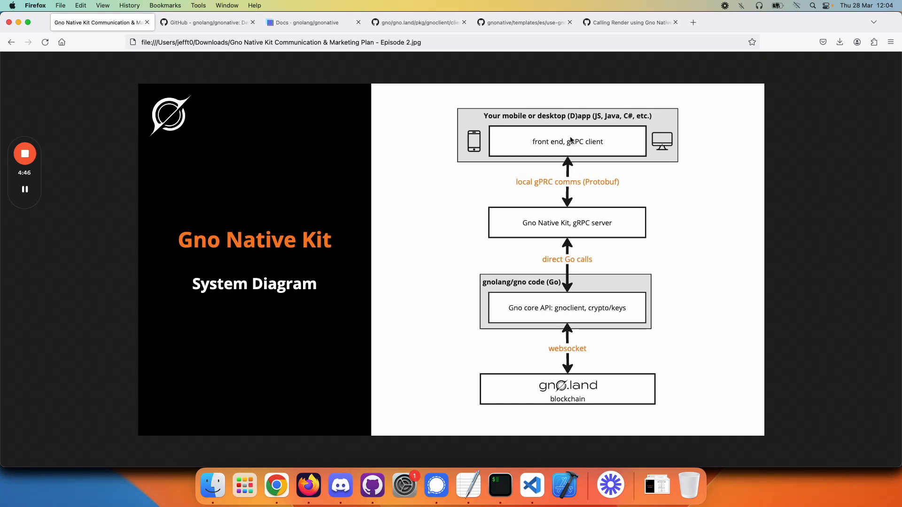
mouse_move(578, 132)
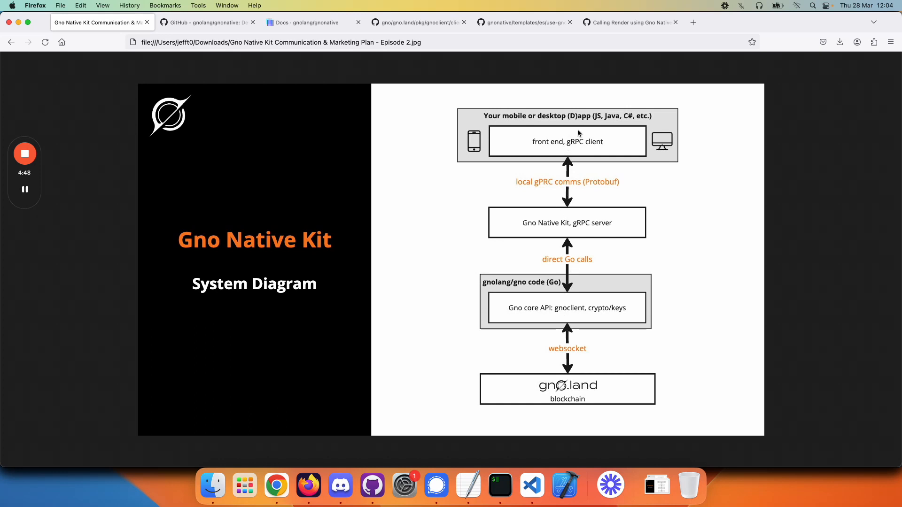
- Show the use-gno.ts render example, then the C# gist calling Render on gno.land/r/demo/boards with gnonative/1
left_click(523, 23)
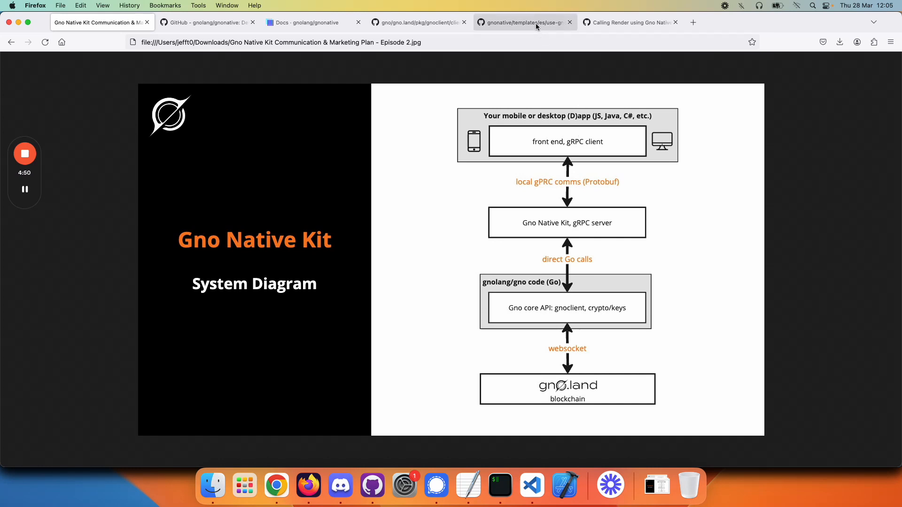
left_click(523, 22)
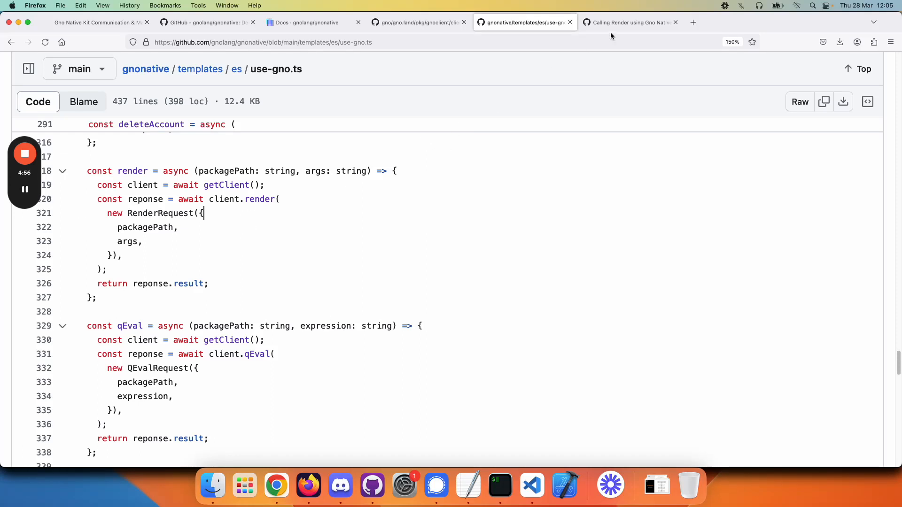
left_click(627, 22)
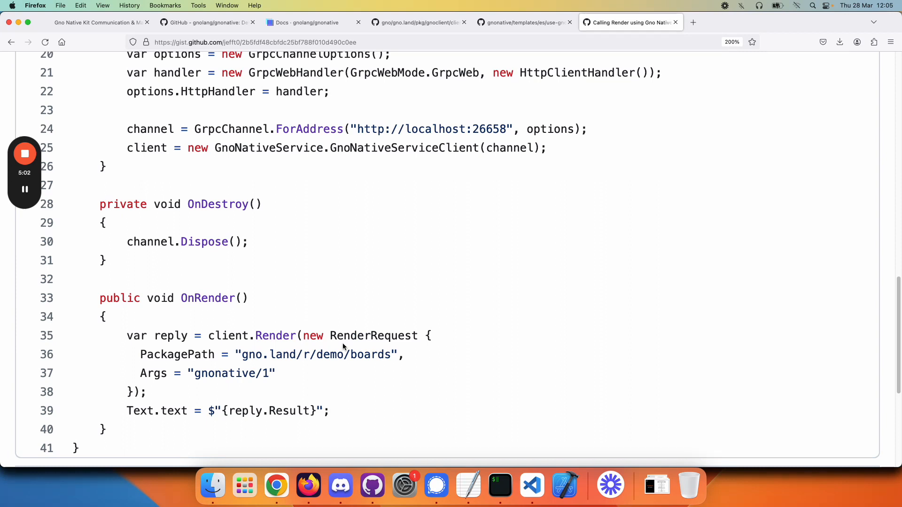
mouse_move(224, 344)
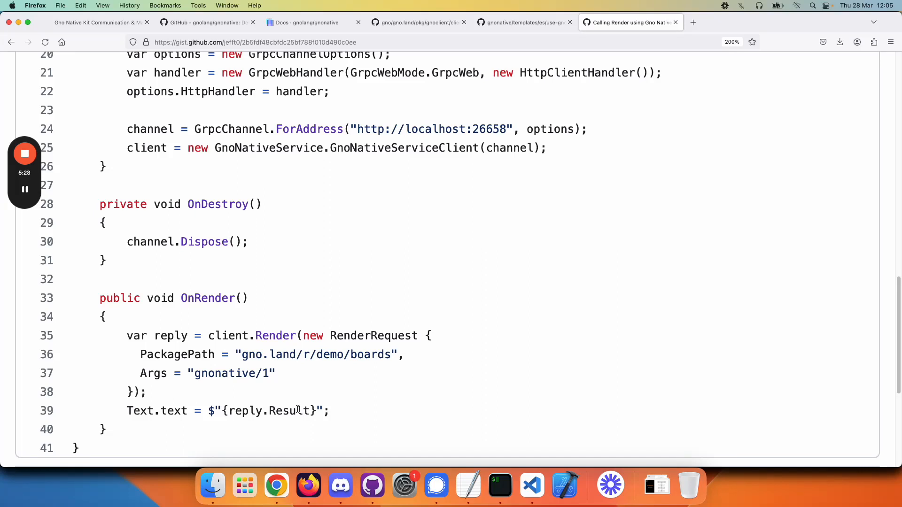
- Revisit the system diagram, then the Buf docs listing GnoNativeService RPCs
left_click(98, 23)
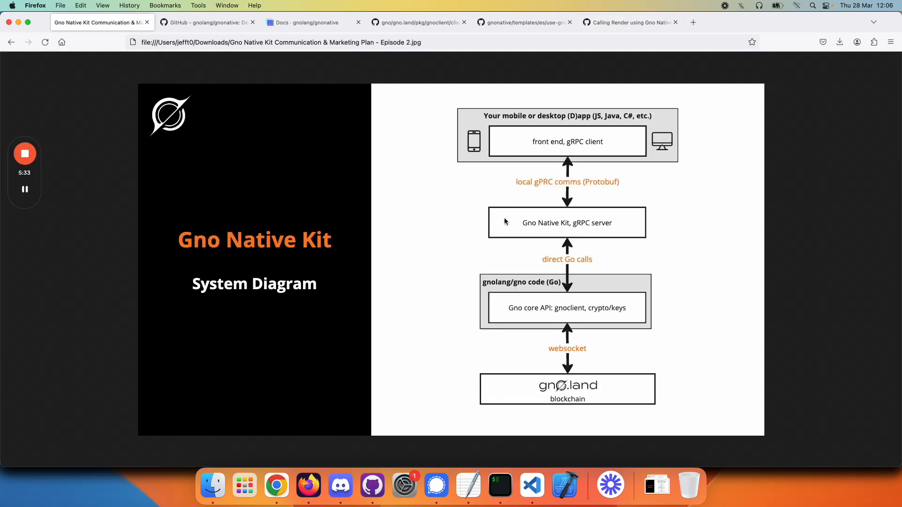
mouse_move(554, 209)
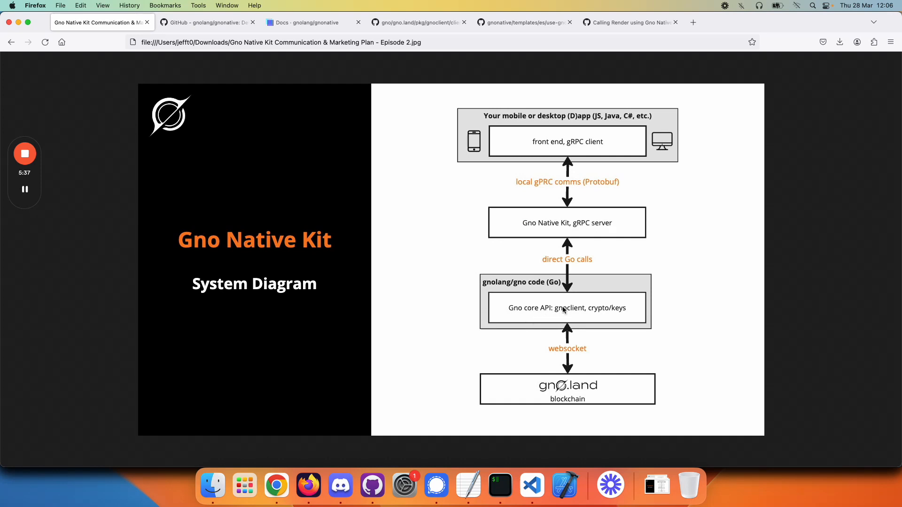
mouse_move(610, 232)
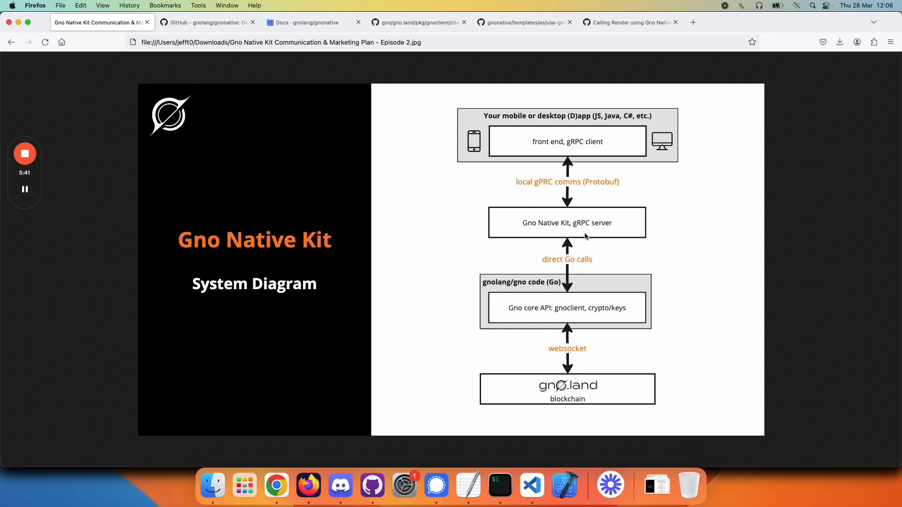
mouse_move(554, 144)
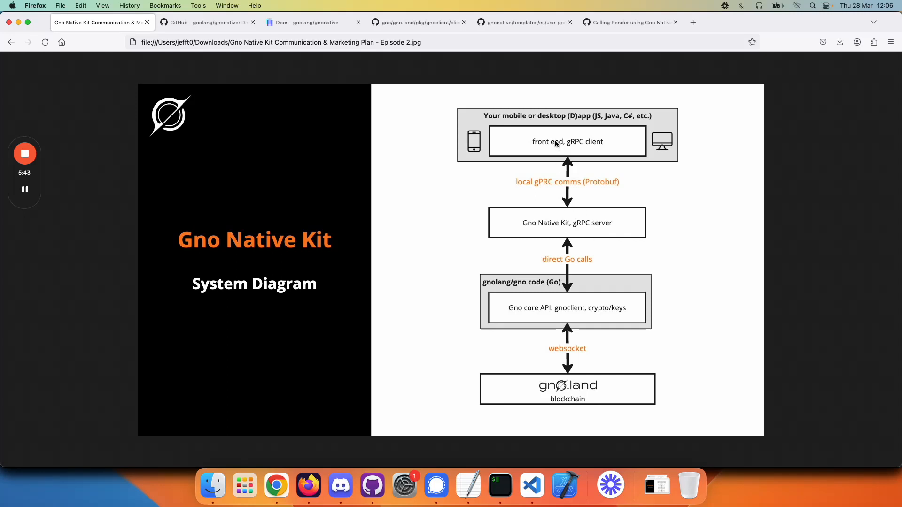
mouse_move(568, 224)
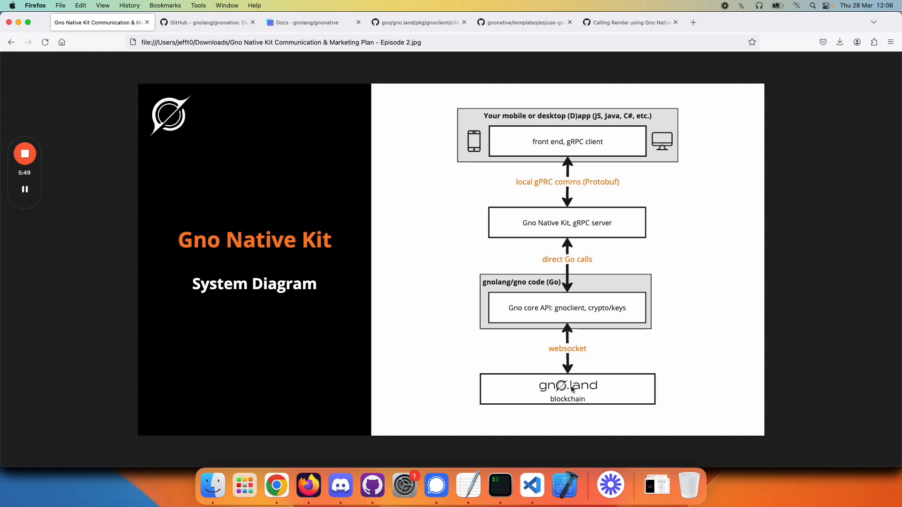
mouse_move(573, 235)
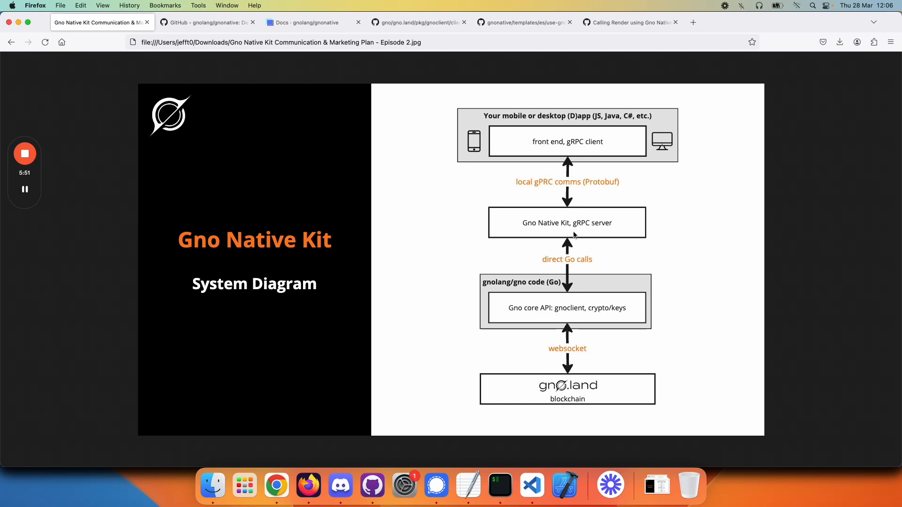
mouse_move(564, 224)
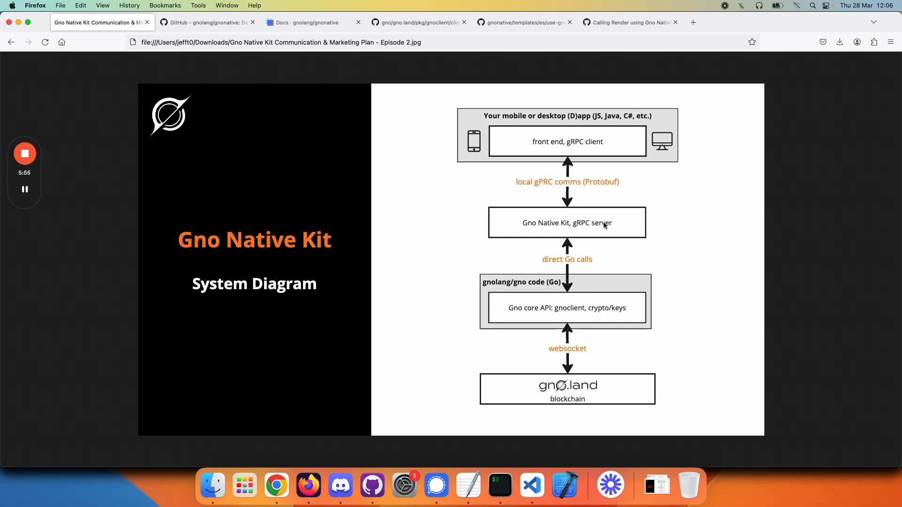
left_click(314, 23)
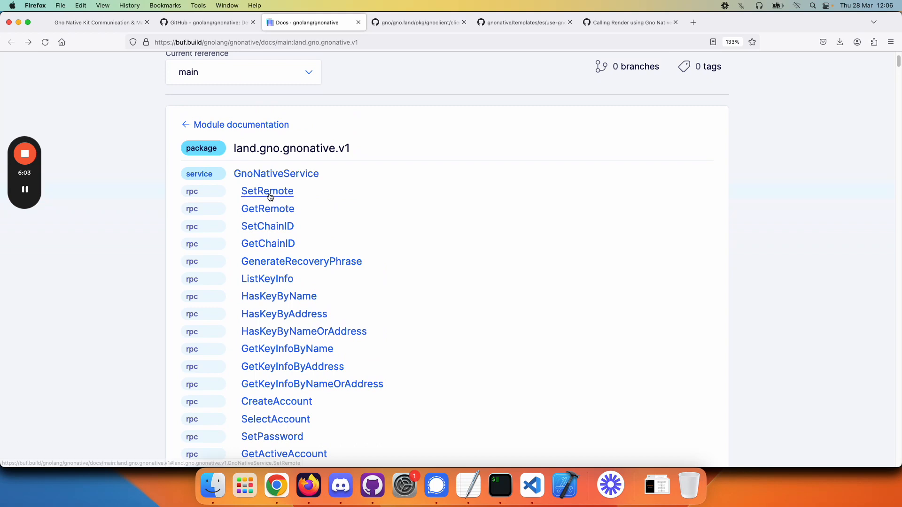
left_click(267, 191)
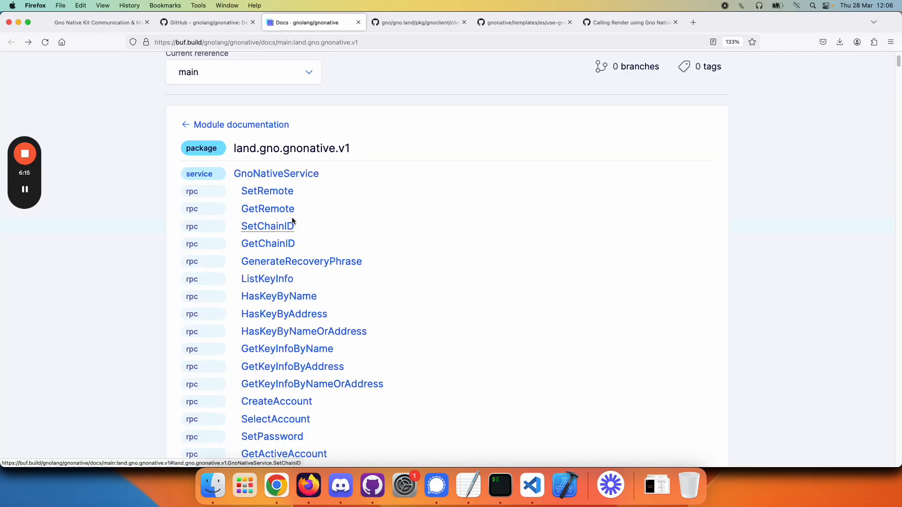
mouse_move(329, 255)
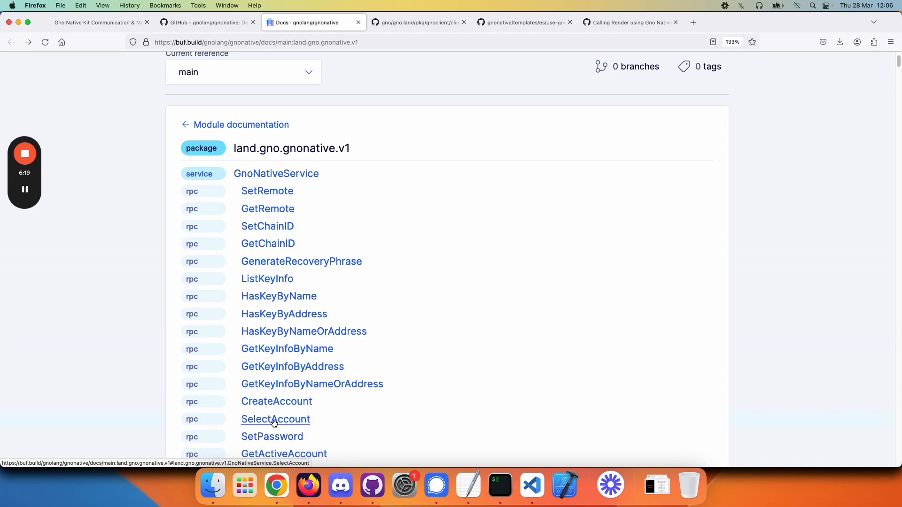
mouse_move(357, 216)
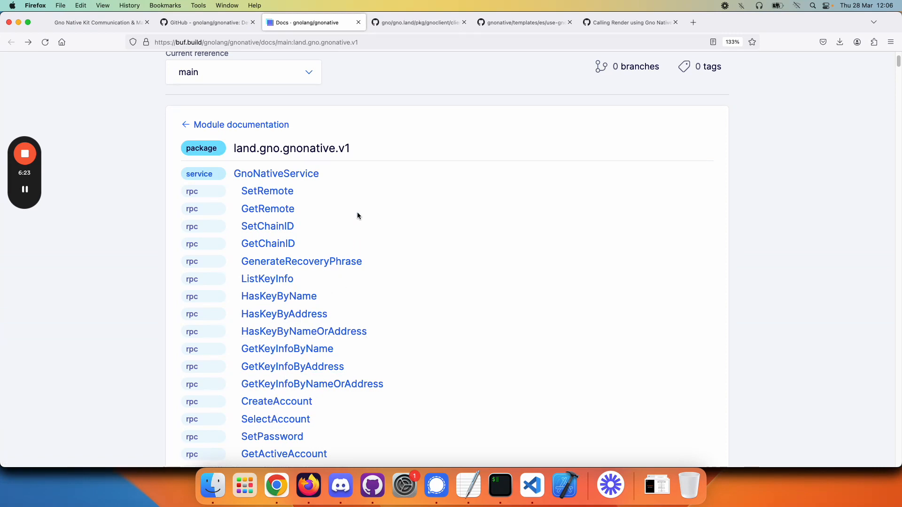
- Return to the Gno Native Kit system diagram image to recap the architecture
left_click(98, 23)
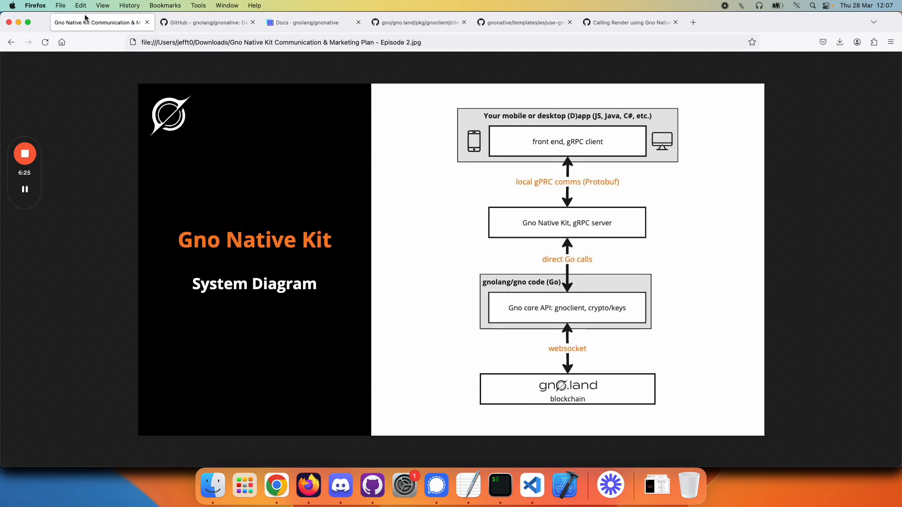
mouse_move(587, 226)
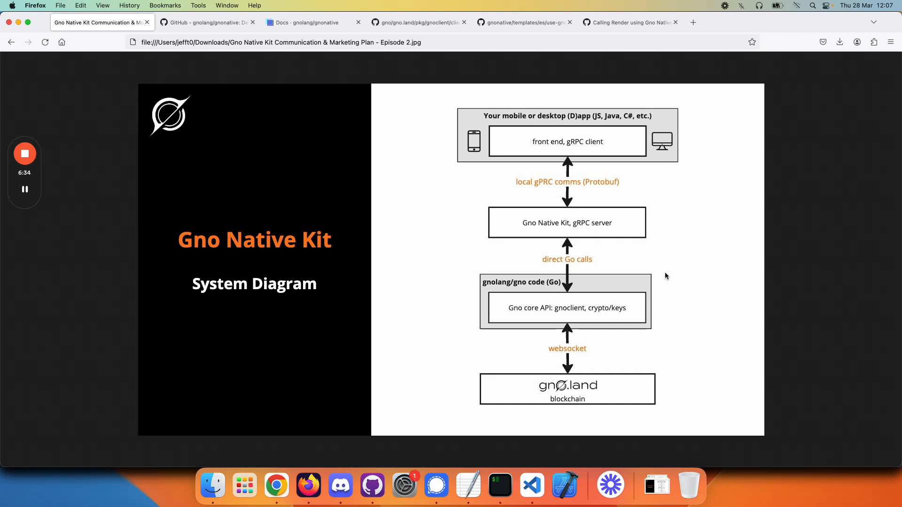
mouse_move(669, 278)
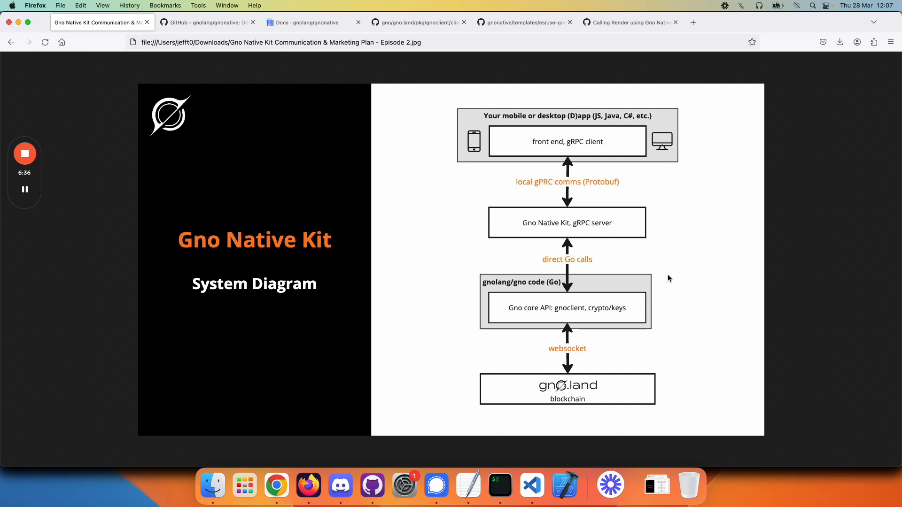
mouse_move(655, 290)
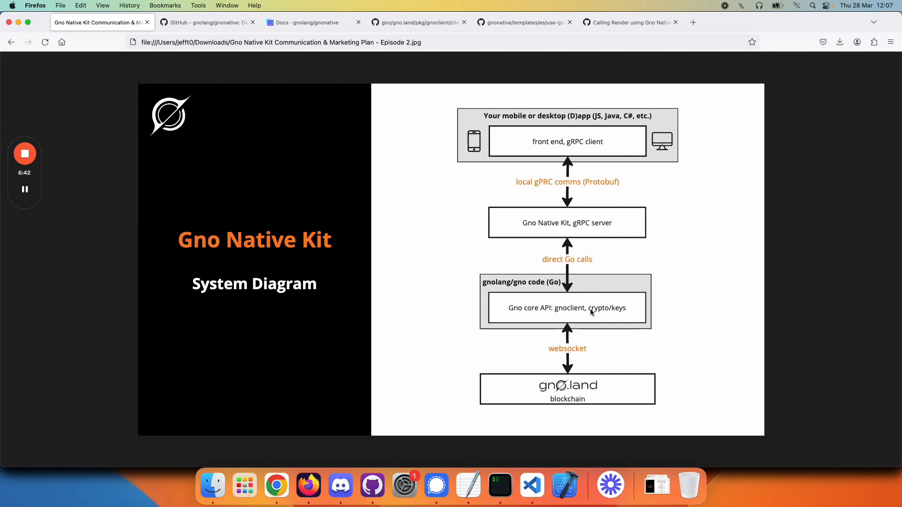
mouse_move(583, 158)
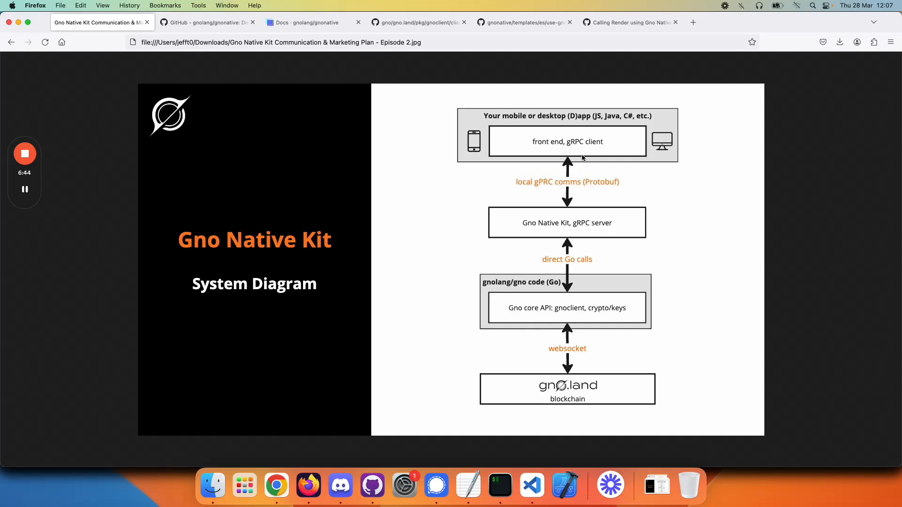
mouse_move(597, 228)
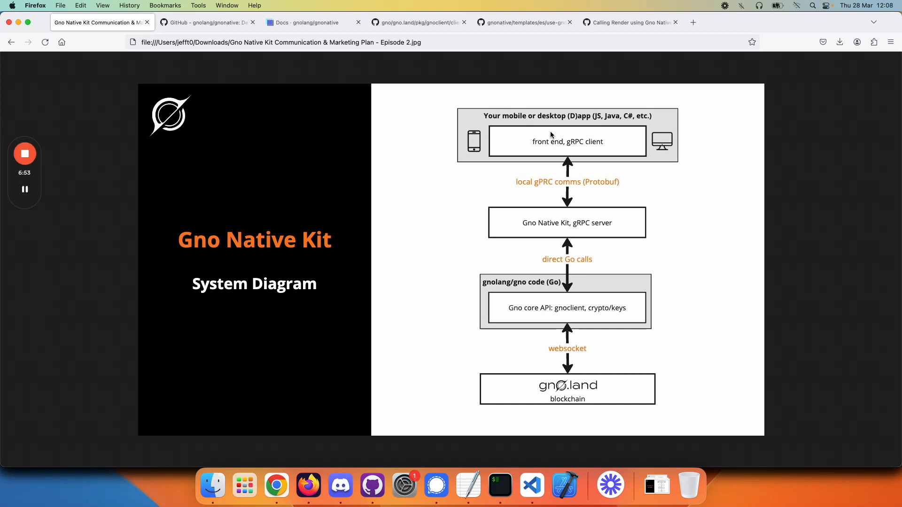
mouse_move(299, 81)
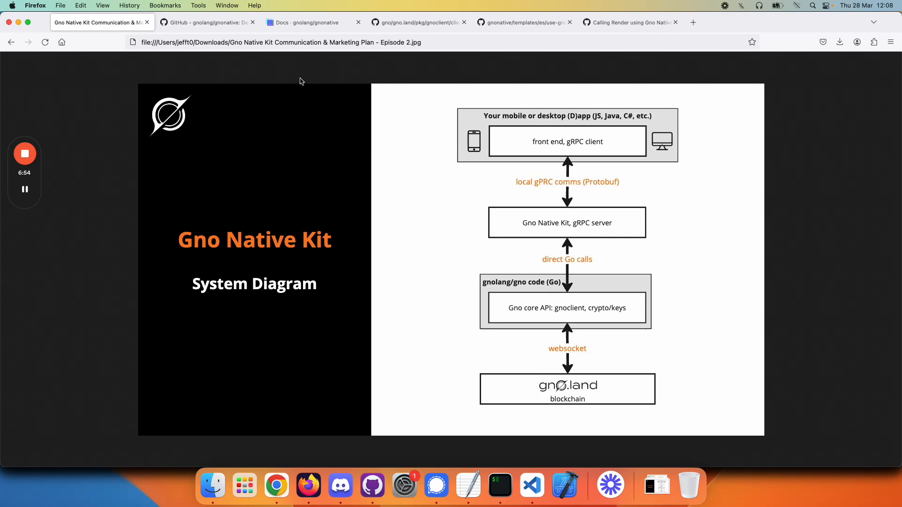
- Show the gnolang/gnonative repository's Issues page listing 7 open and 15 closed issues
left_click(206, 22)
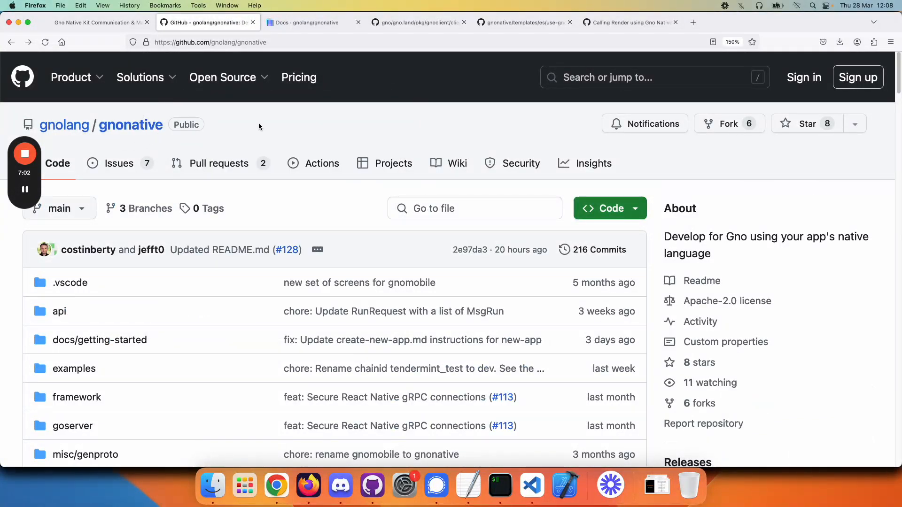
mouse_move(490, 114)
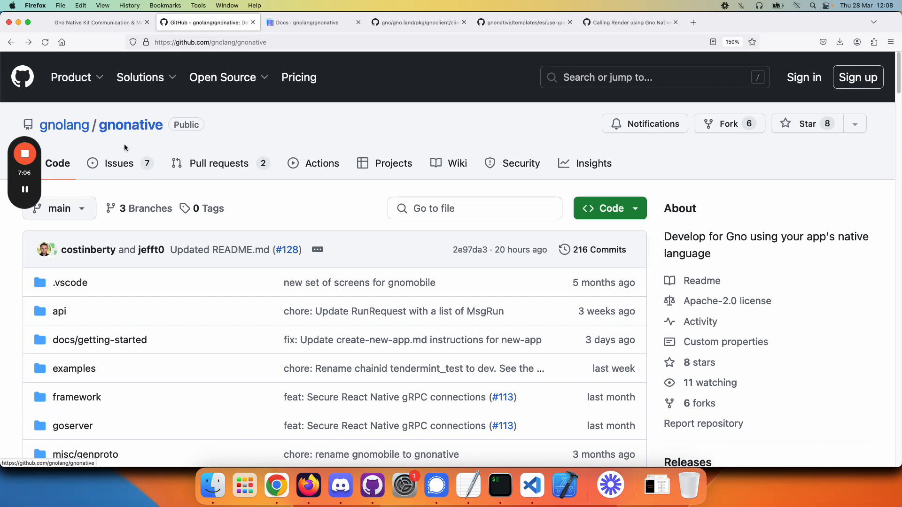
left_click(119, 163)
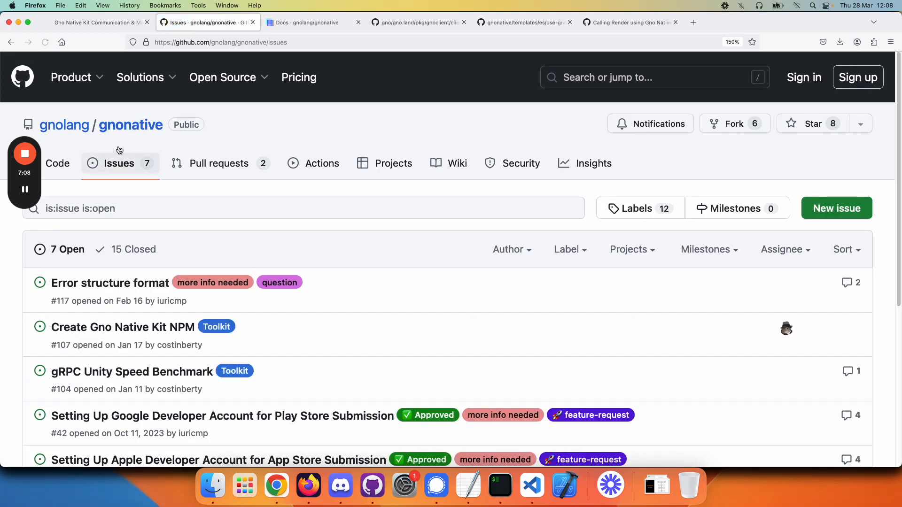